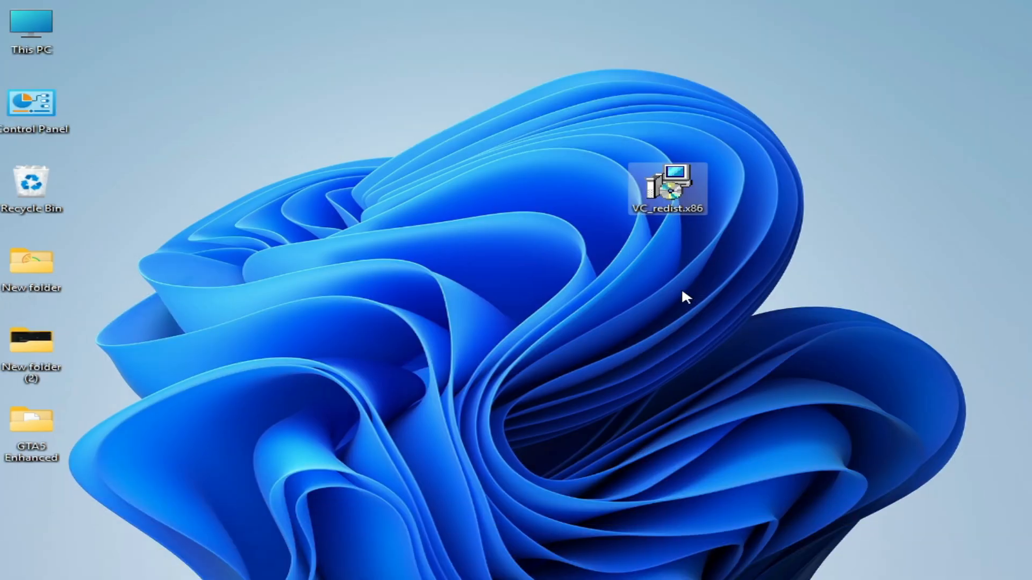
{"action": "mouse_move", "coordinate": [667, 192]}
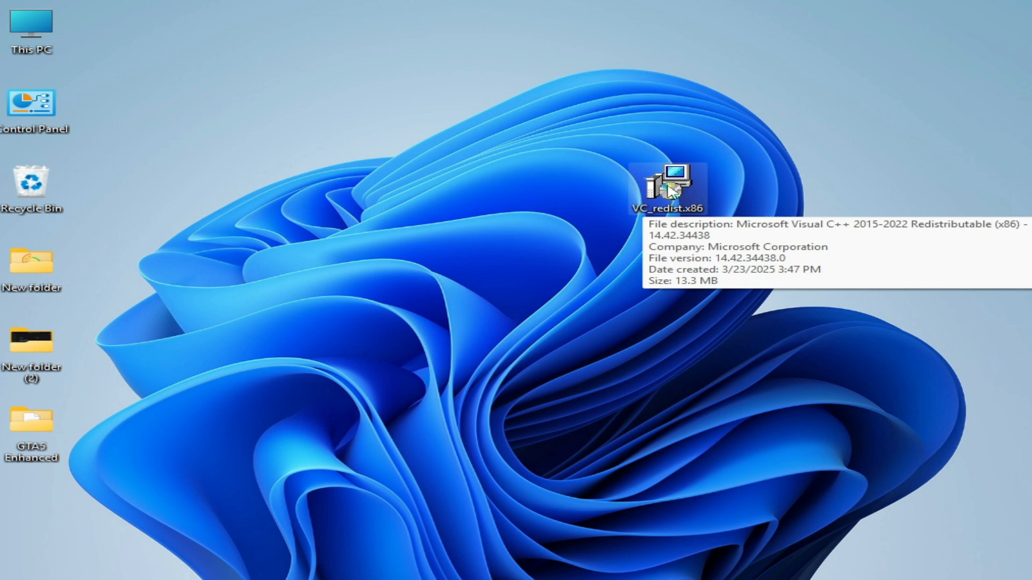
{"action": "mouse_move", "coordinate": [807, 209]}
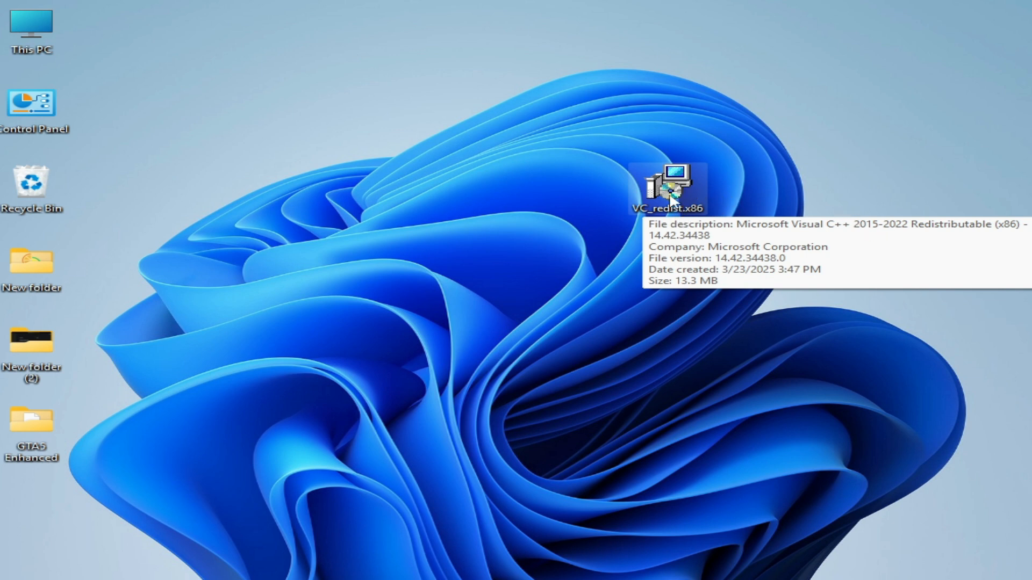
Step: Launch the VC_redist.x86 installer and accept its license terms
{"action": "right_click", "coordinate": [661, 187]}
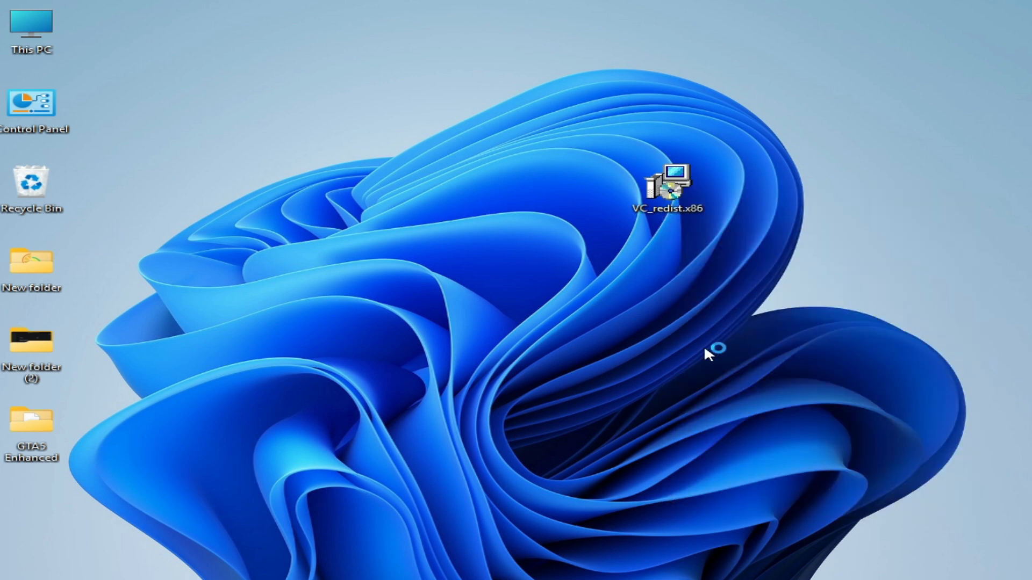
{"action": "double_click", "coordinate": [667, 184]}
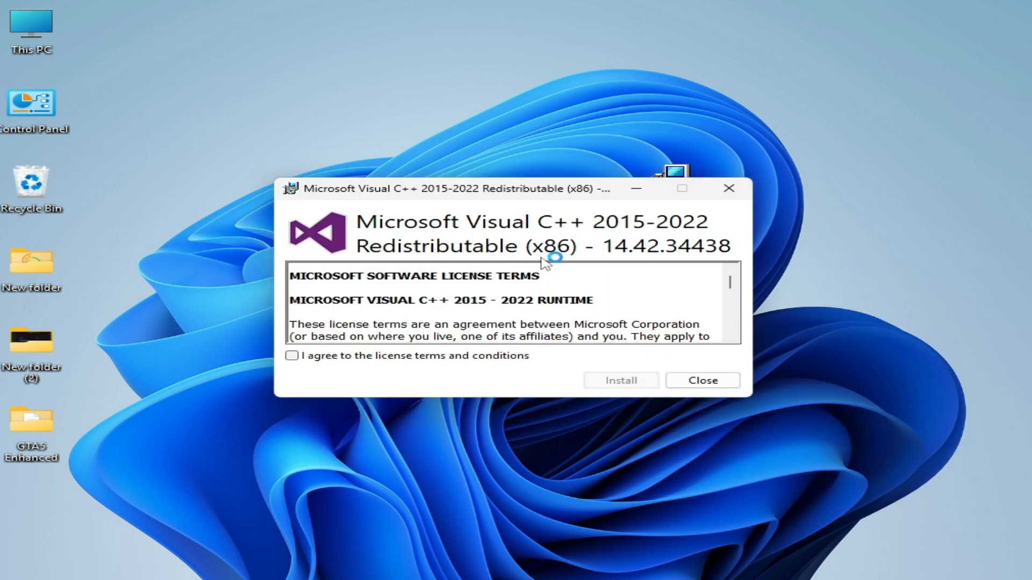
{"action": "mouse_move", "coordinate": [405, 290]}
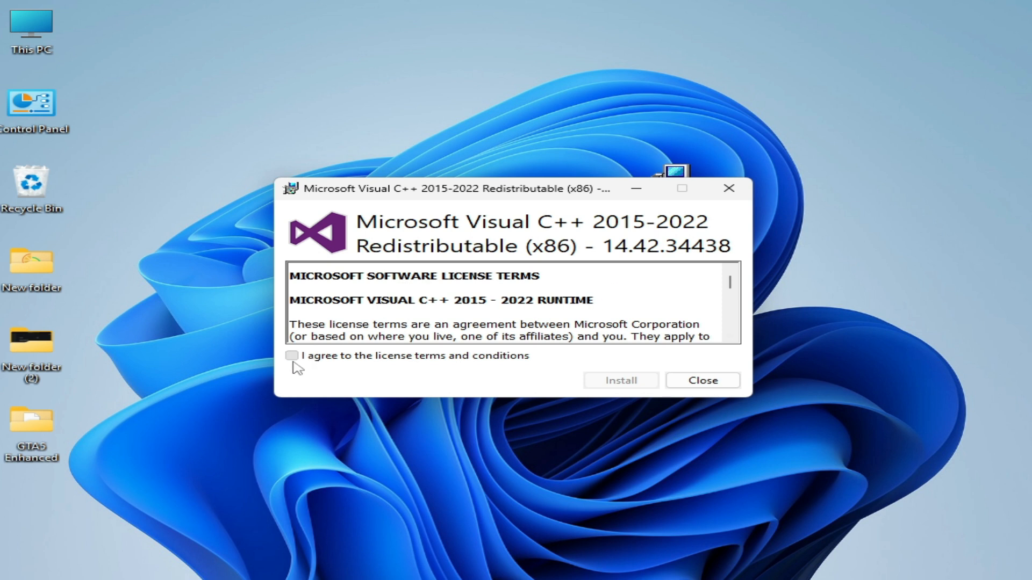
{"action": "left_click", "coordinate": [291, 355]}
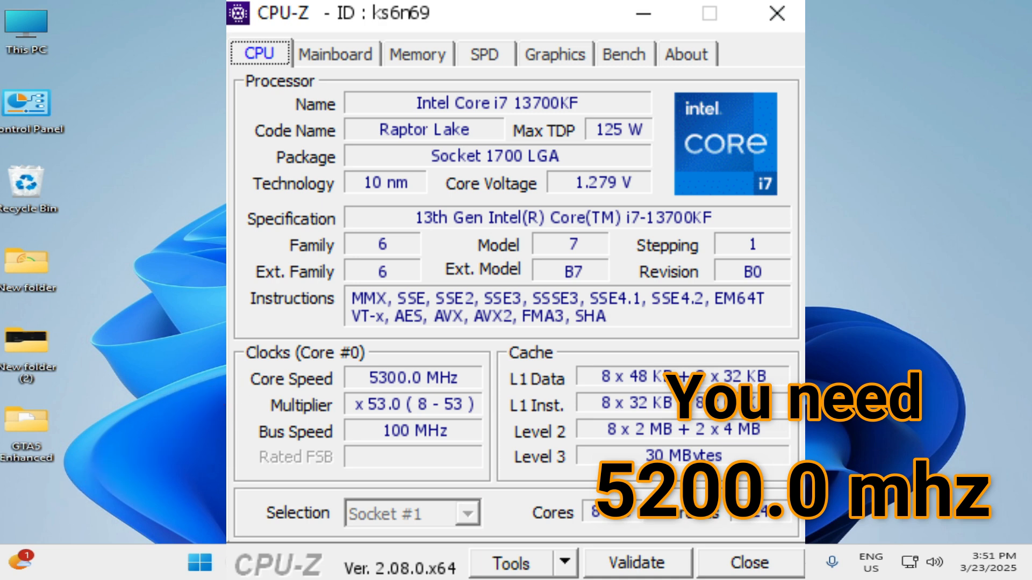
Step: Close the CPU-Z window after reviewing the core speed
{"action": "left_click", "coordinate": [747, 562]}
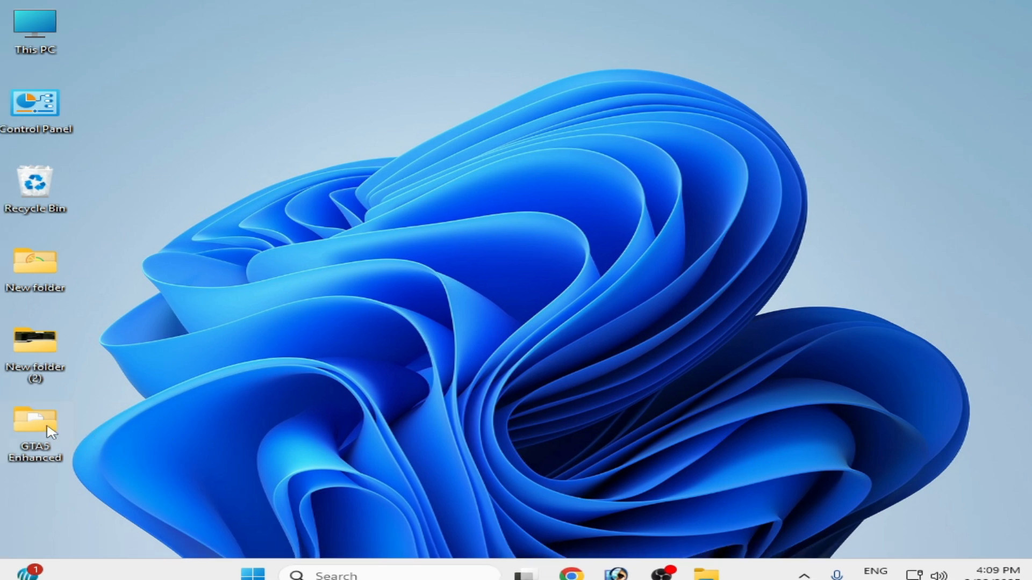
Step: In GTA5 Enhanced, set PlayGTAV to run as administrator with fullscreen optimizations disabled
{"action": "double_click", "coordinate": [36, 425]}
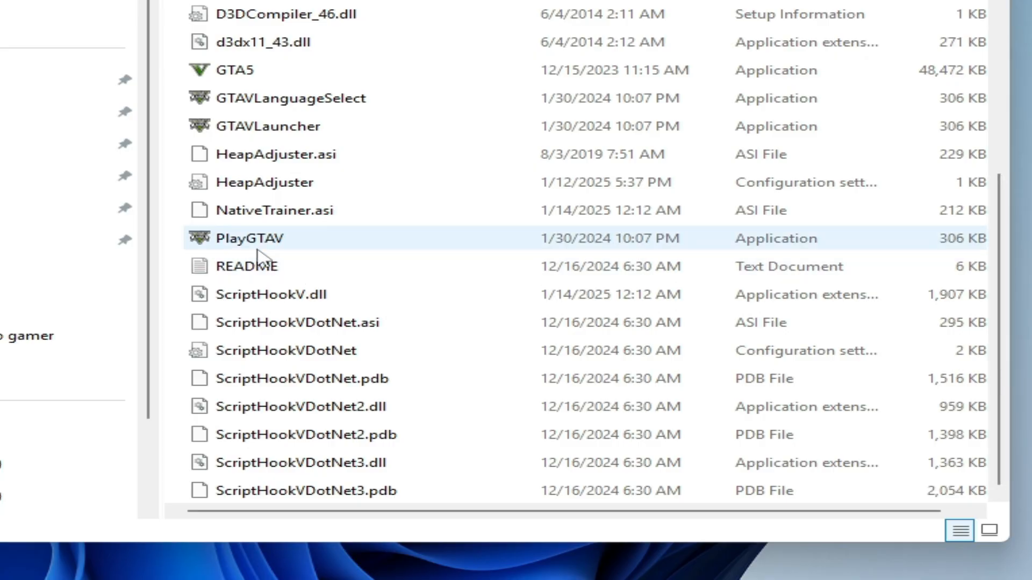
{"action": "mouse_move", "coordinate": [248, 238]}
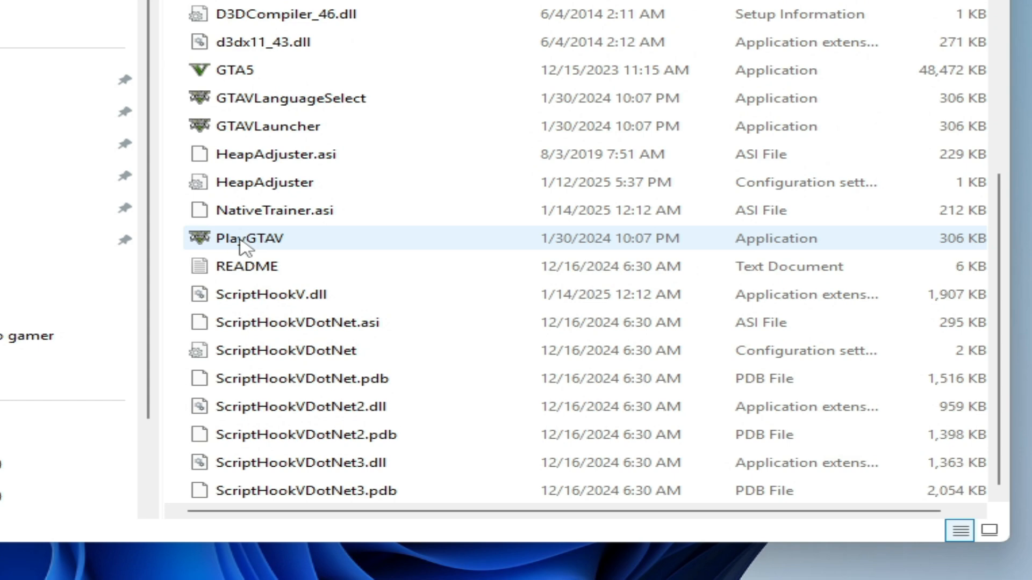
{"action": "right_click", "coordinate": [250, 239]}
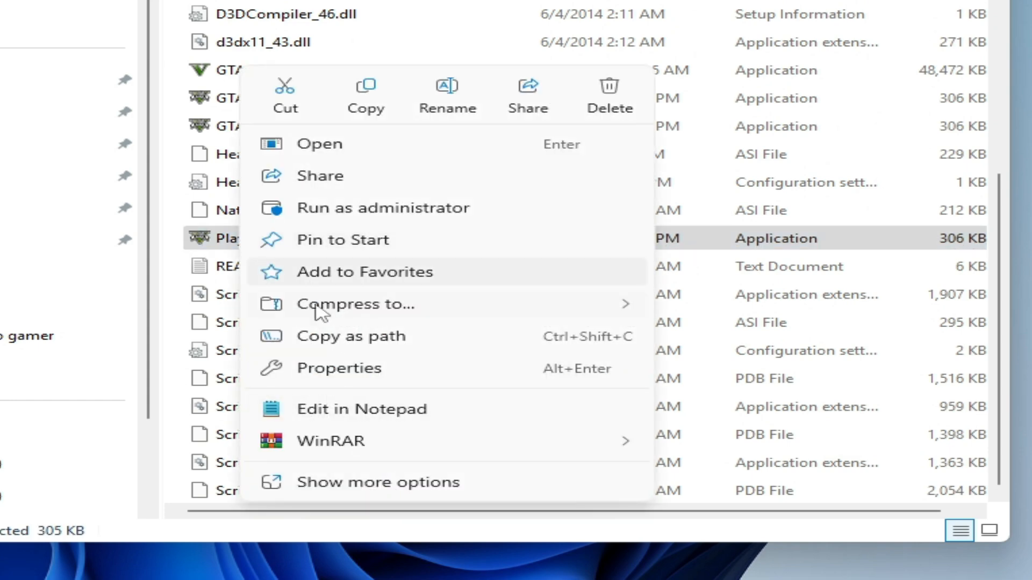
{"action": "left_click", "coordinate": [339, 368]}
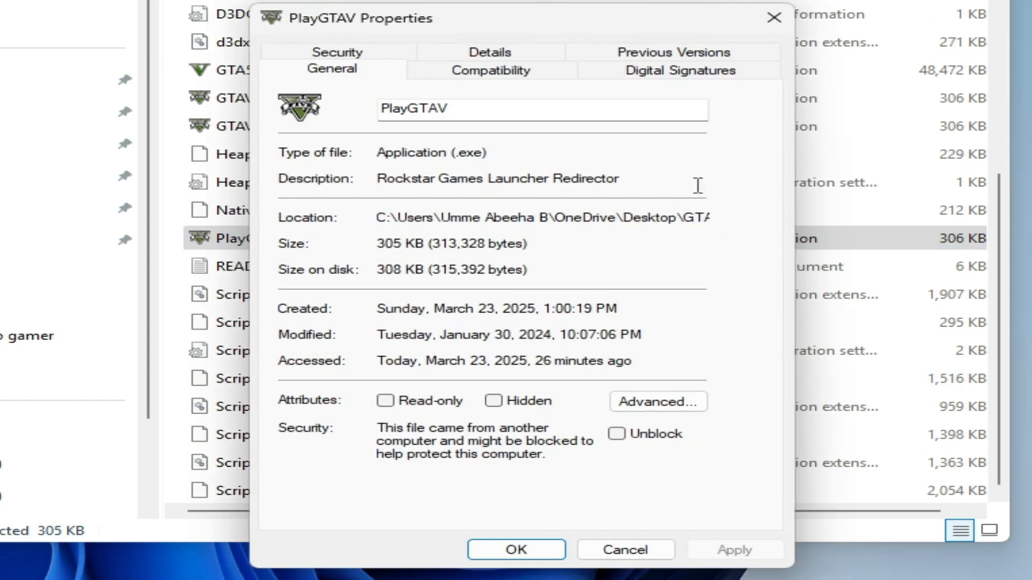
{"action": "left_click", "coordinate": [490, 71]}
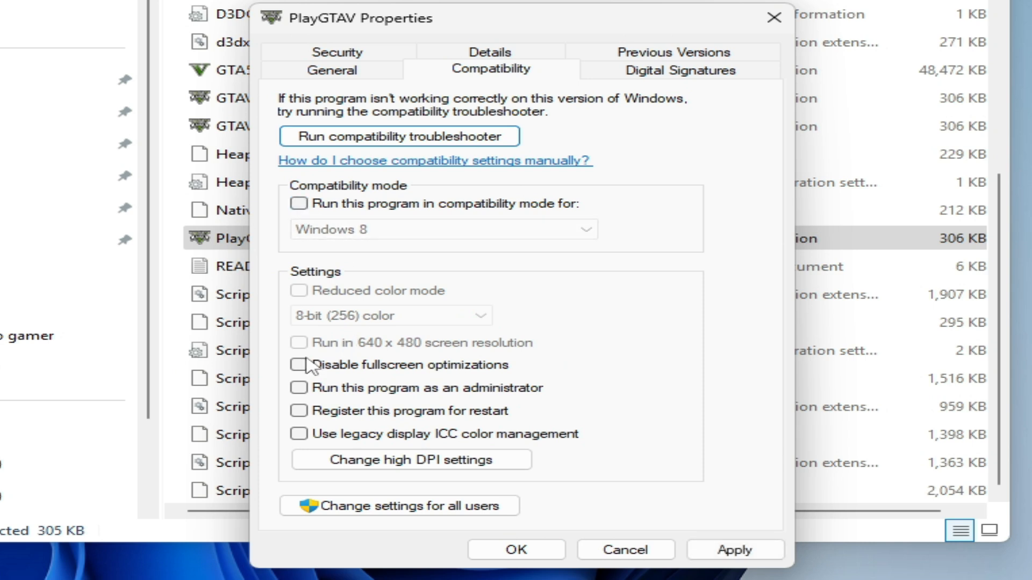
{"action": "left_click", "coordinate": [298, 365]}
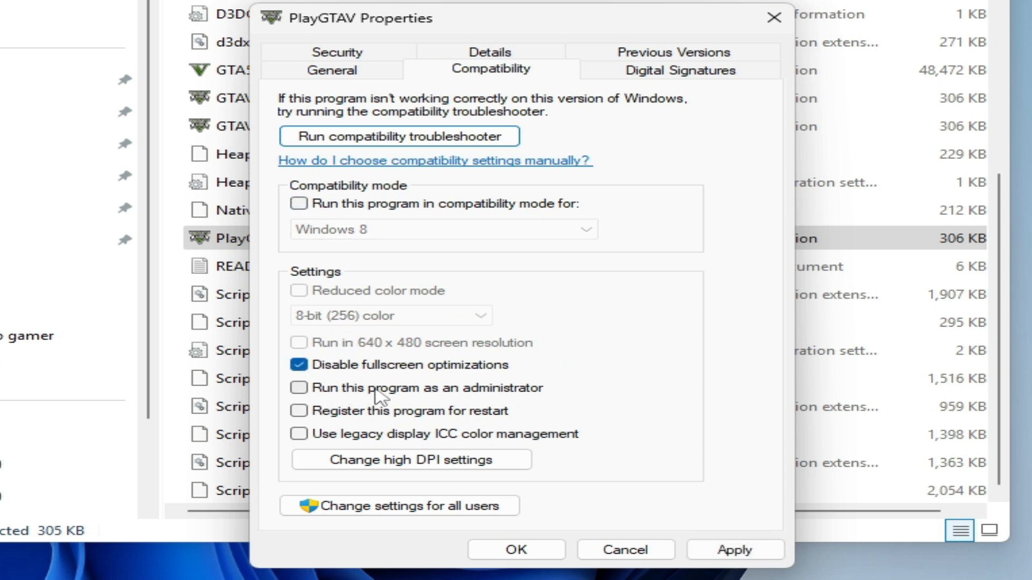
{"action": "left_click", "coordinate": [298, 388]}
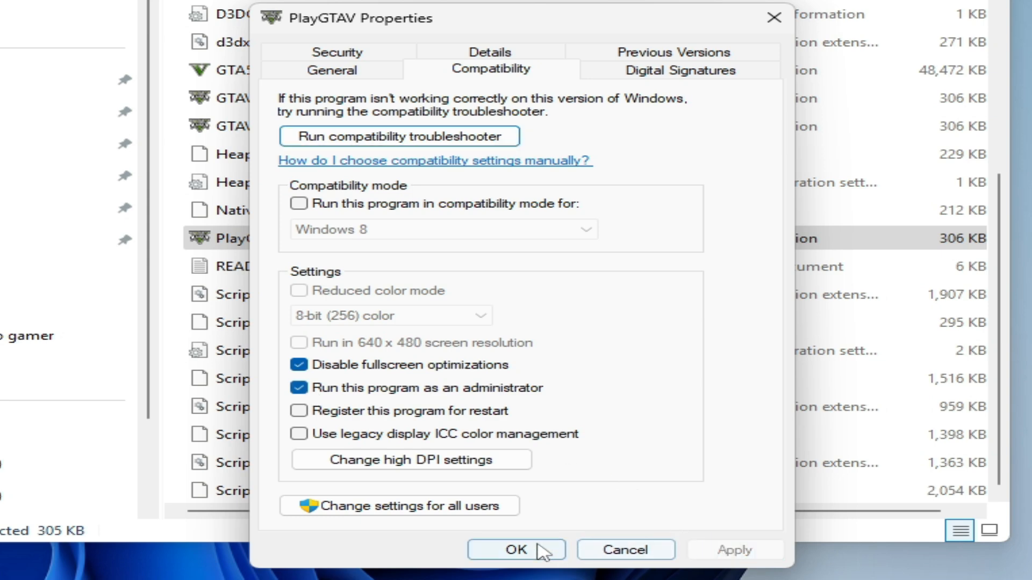
{"action": "left_click", "coordinate": [515, 549]}
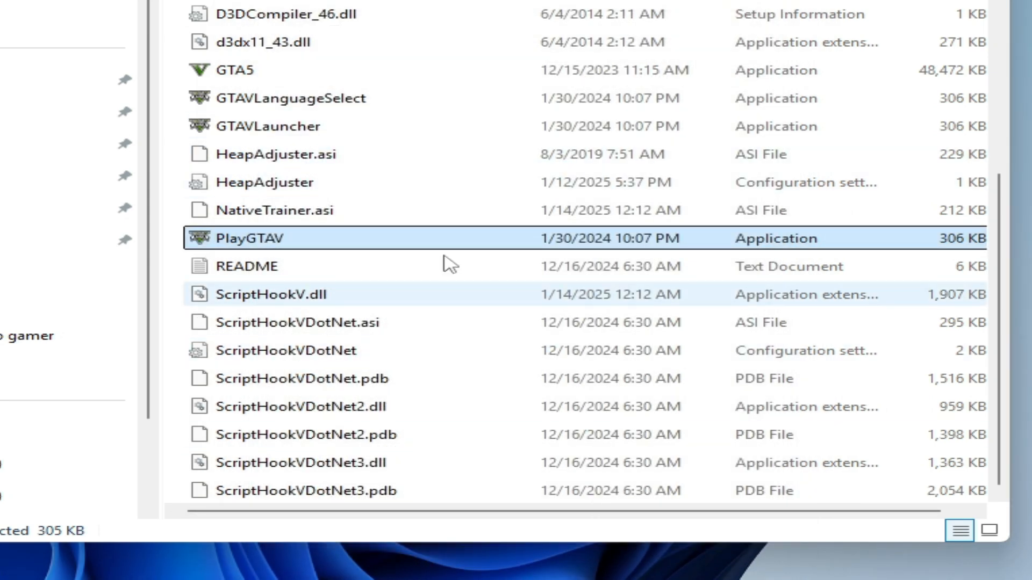
{"action": "right_click", "coordinate": [237, 70]}
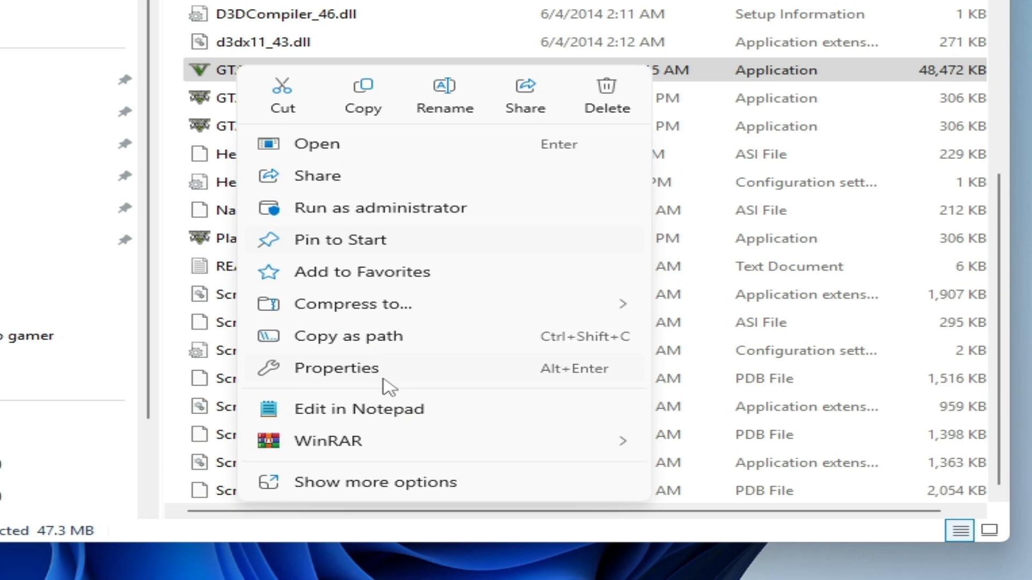
{"action": "left_click", "coordinate": [336, 368]}
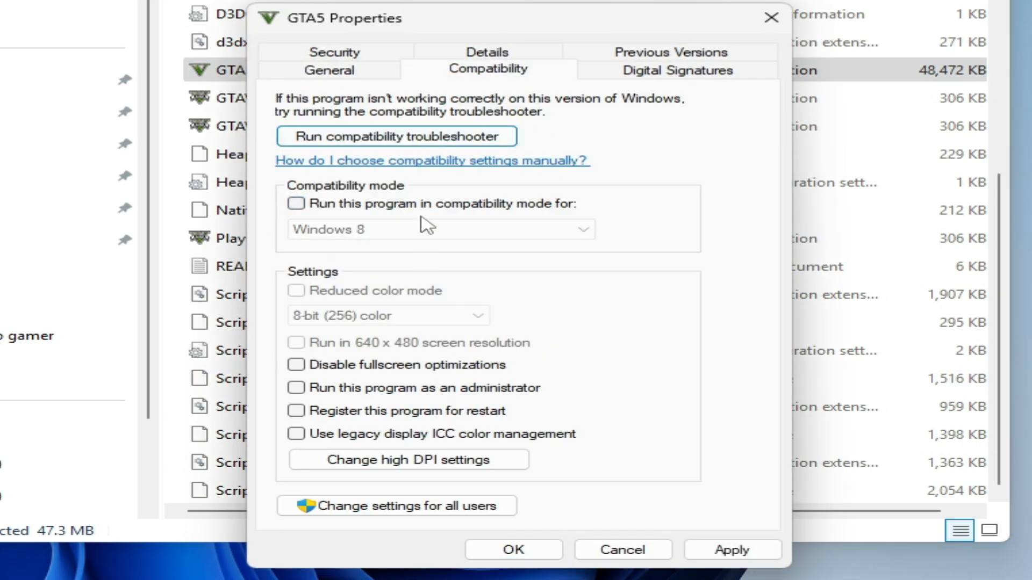
{"action": "left_click", "coordinate": [295, 364]}
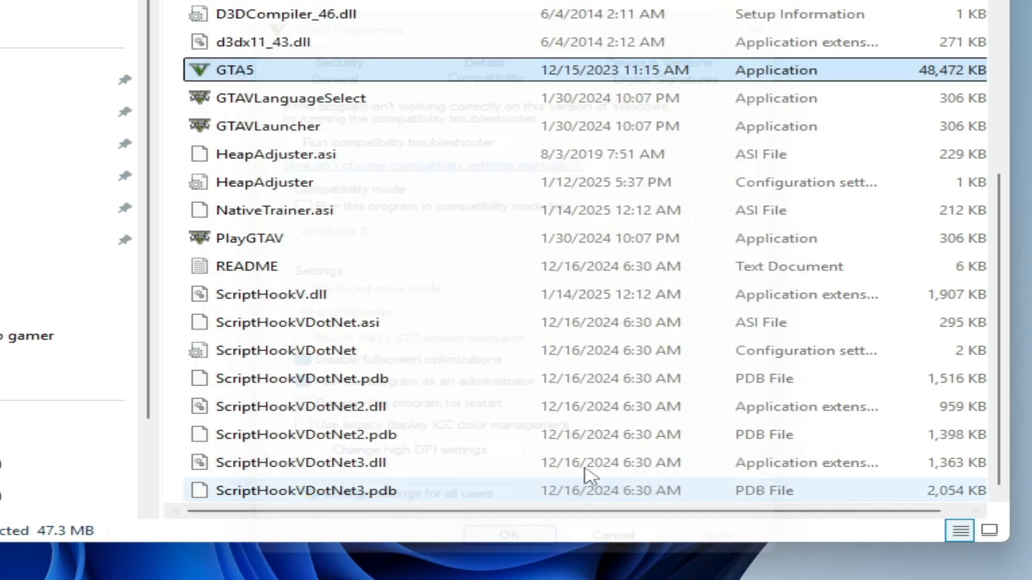
Step: Set GTAVLauncher's compatibility options in its Properties
{"action": "right_click", "coordinate": [266, 126]}
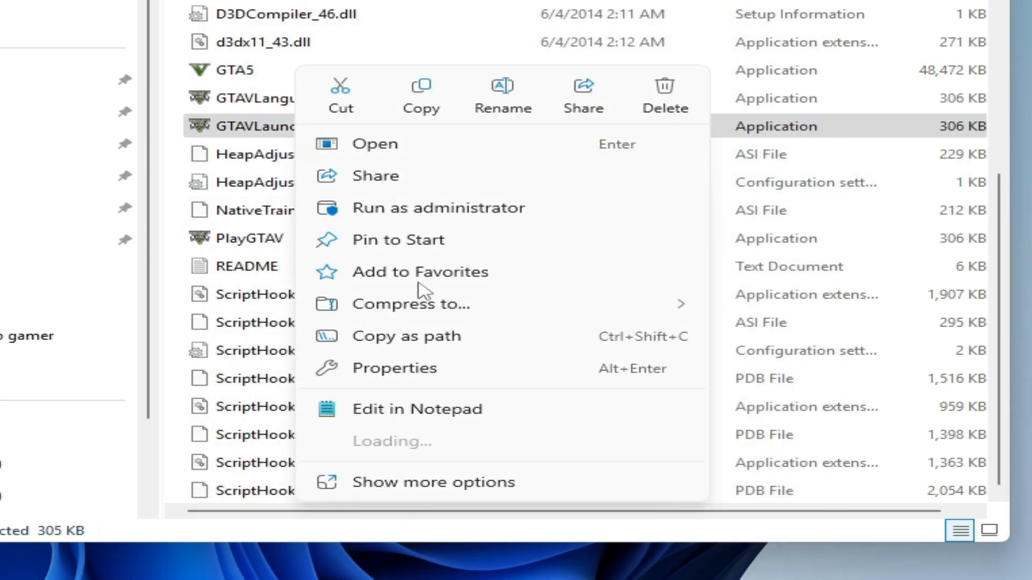
{"action": "left_click", "coordinate": [394, 367]}
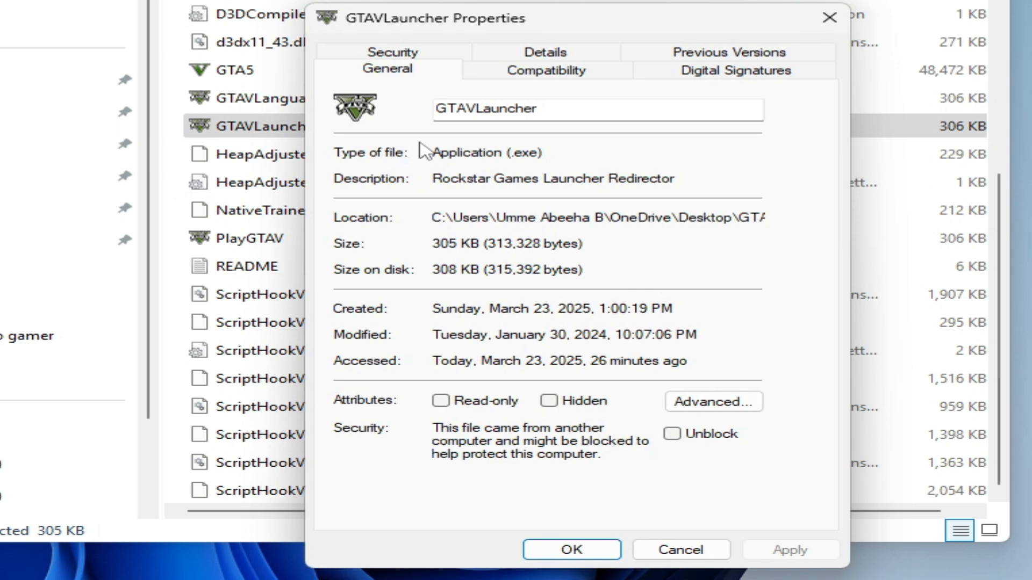
{"action": "left_click", "coordinate": [546, 71]}
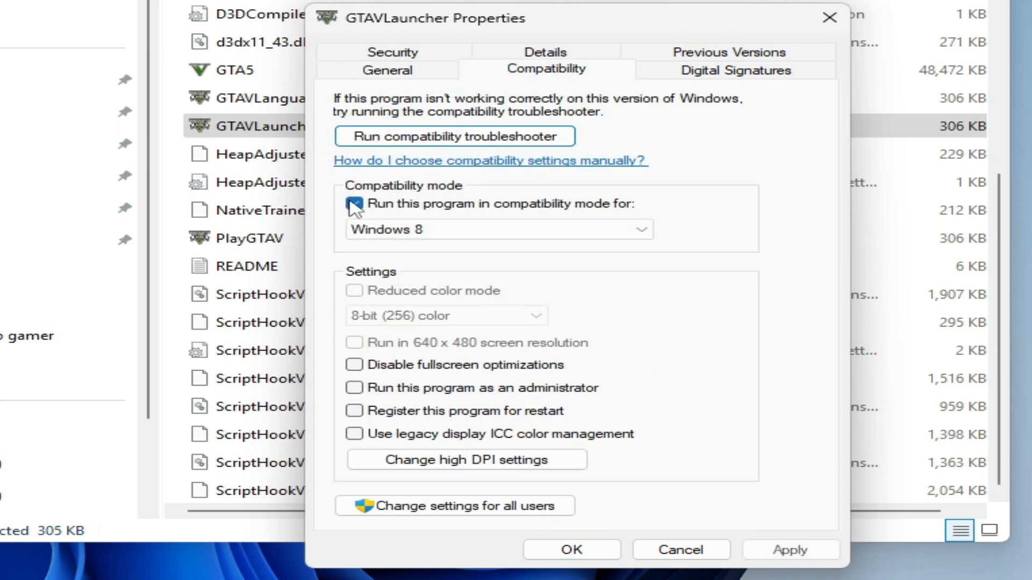
{"action": "left_click", "coordinate": [354, 364]}
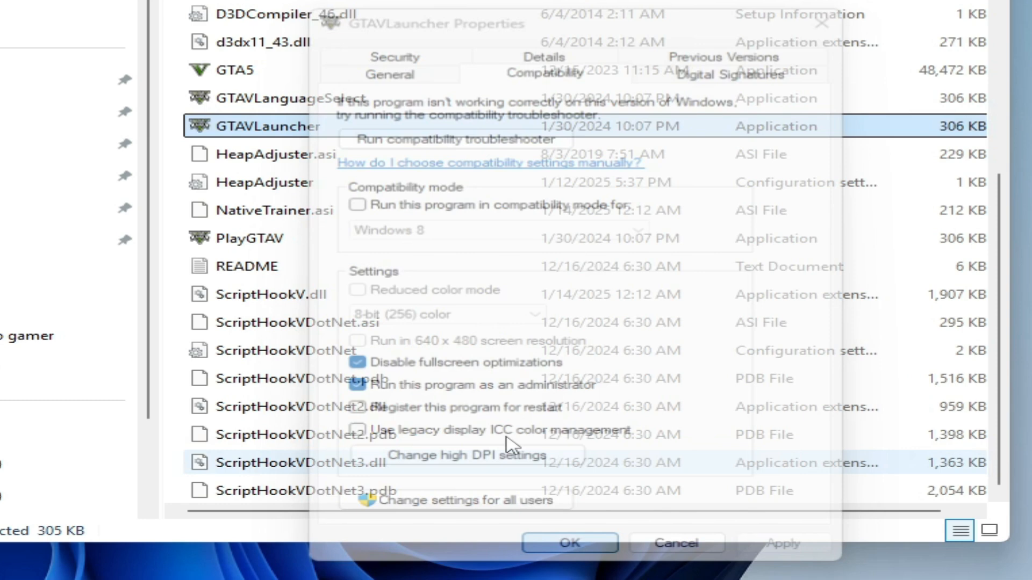
Step: Apply the same compatibility settings to GTAVLanguageSelect and confirm
{"action": "right_click", "coordinate": [270, 127]}
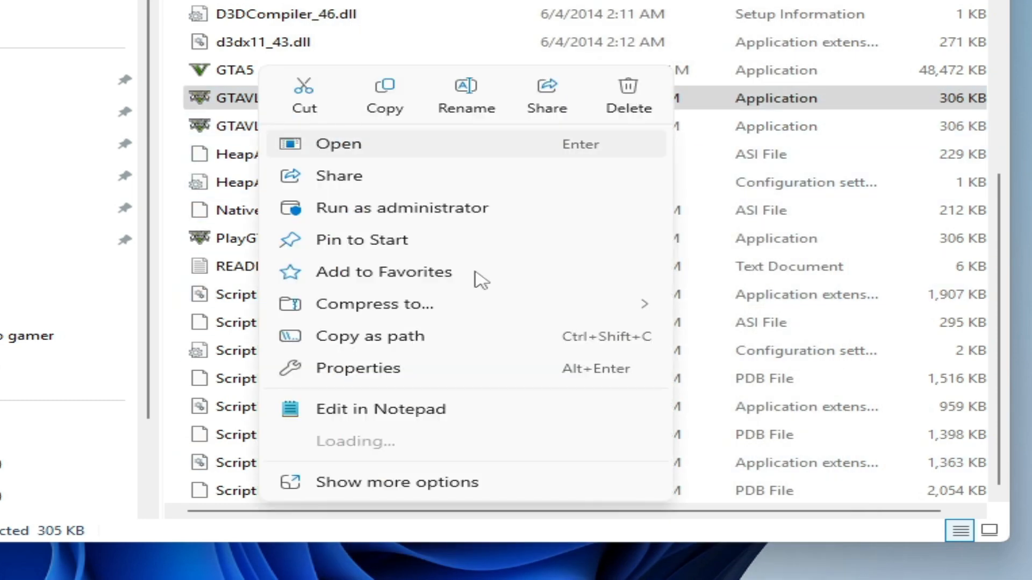
{"action": "left_click", "coordinate": [356, 367]}
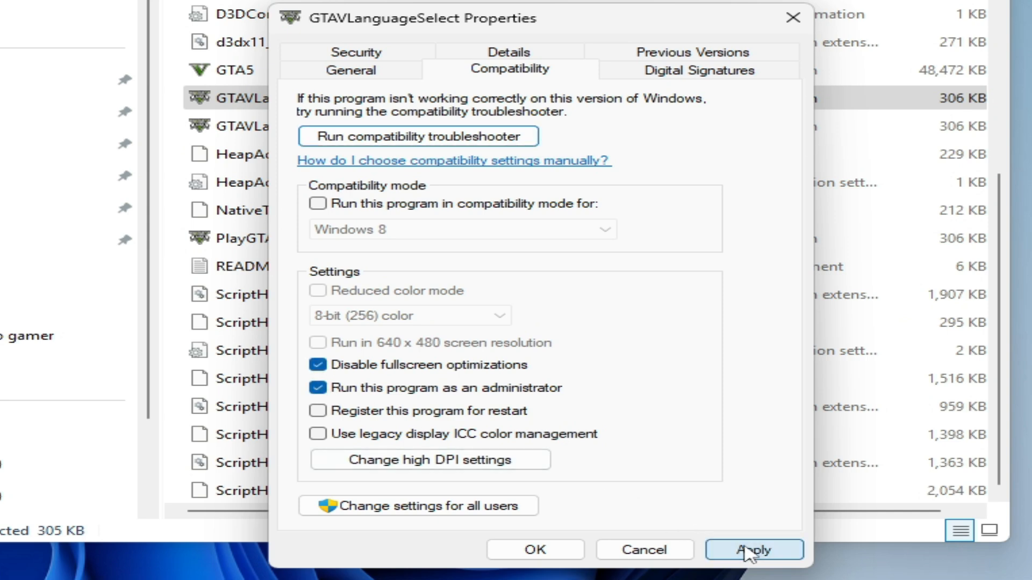
{"action": "left_click", "coordinate": [534, 549]}
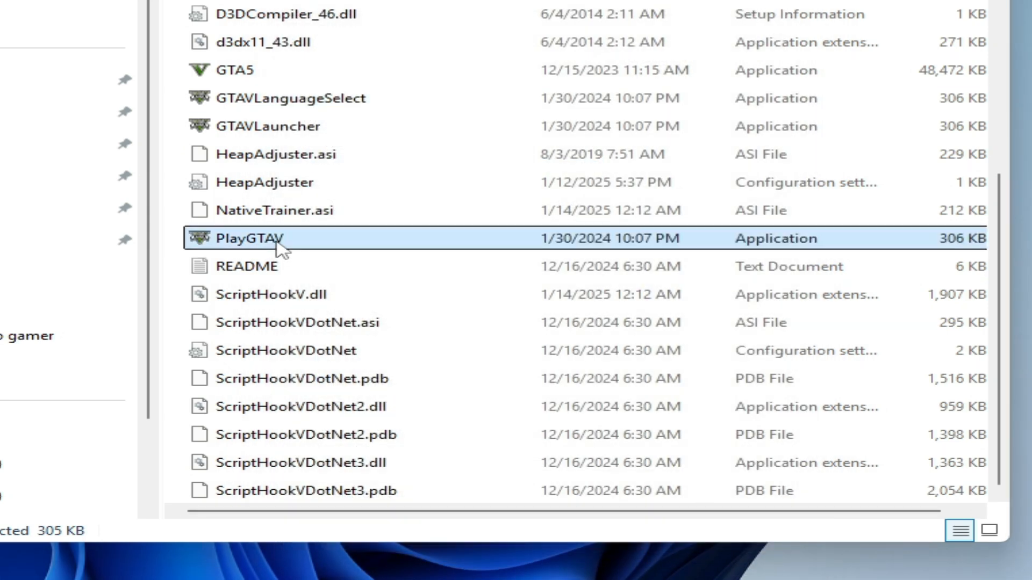
{"action": "right_click", "coordinate": [256, 239]}
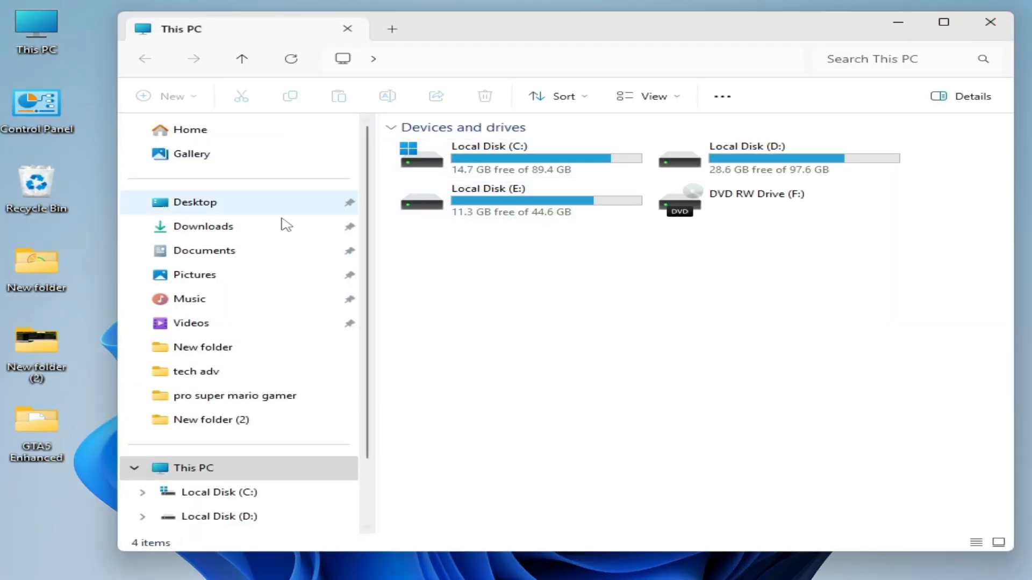
Step: In Documents > Rockstar Games > GTA5 Enhanced, delete settings.xml
{"action": "left_click", "coordinate": [204, 251]}
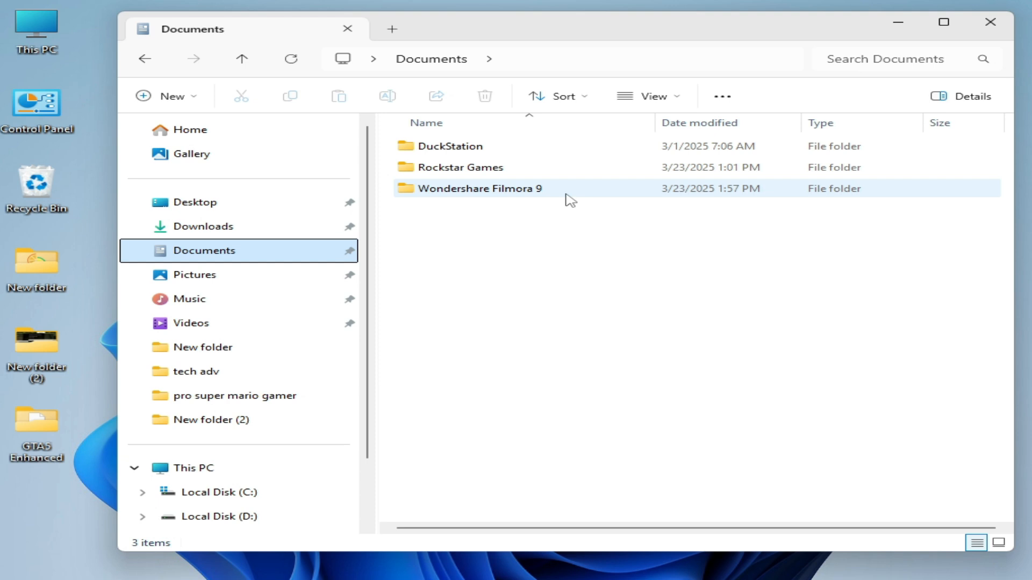
{"action": "double_click", "coordinate": [461, 167]}
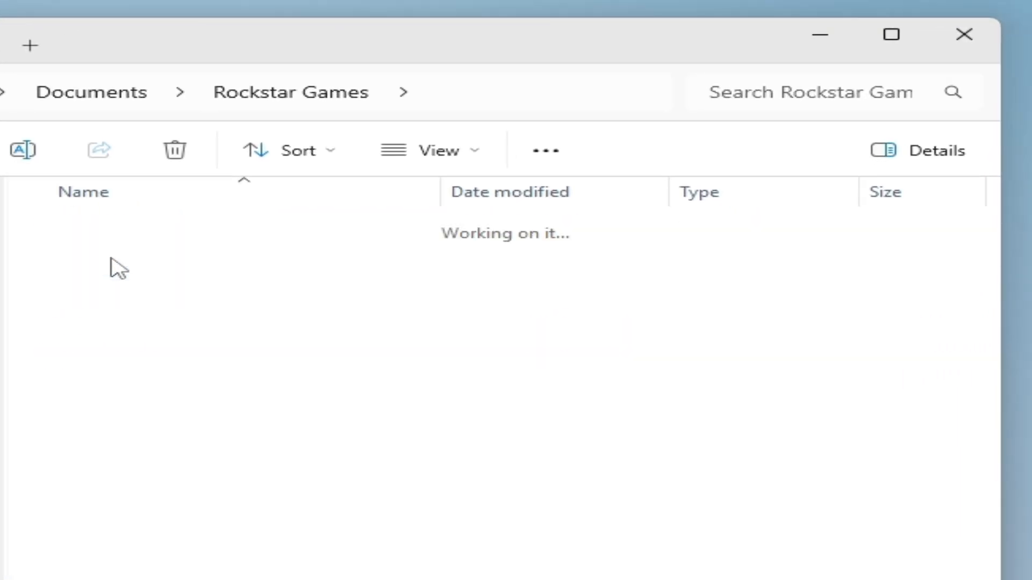
{"action": "right_click", "coordinate": [99, 228]}
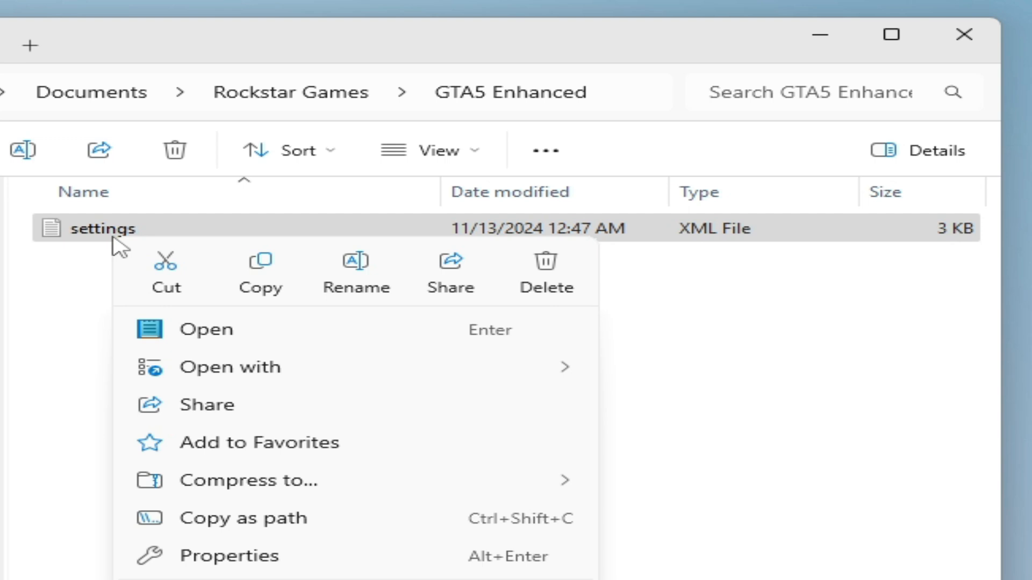
{"action": "left_click", "coordinate": [545, 273]}
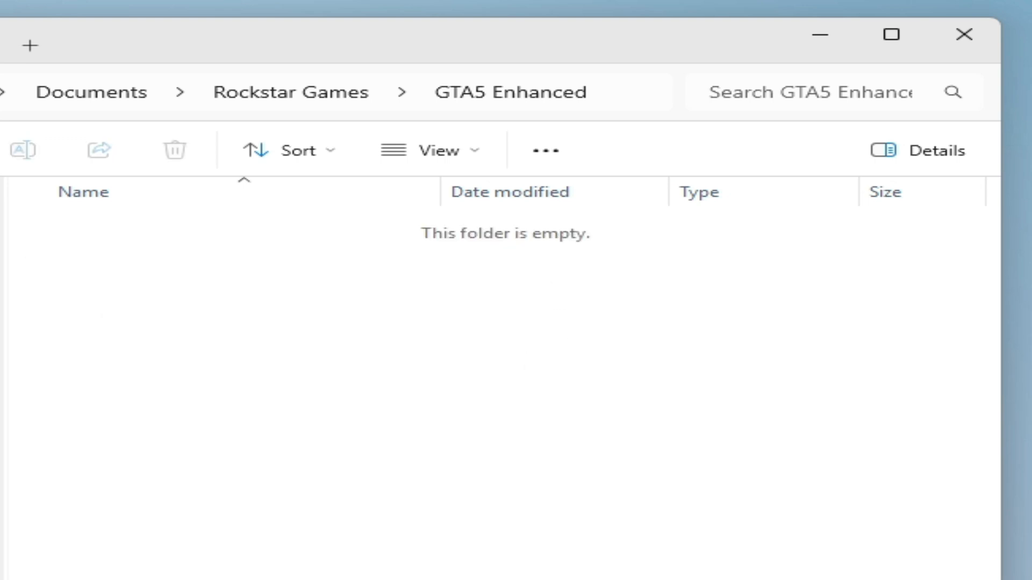
Step: Delete both settings files in the GTA V folder and close Explorer
{"action": "left_click", "coordinate": [289, 93]}
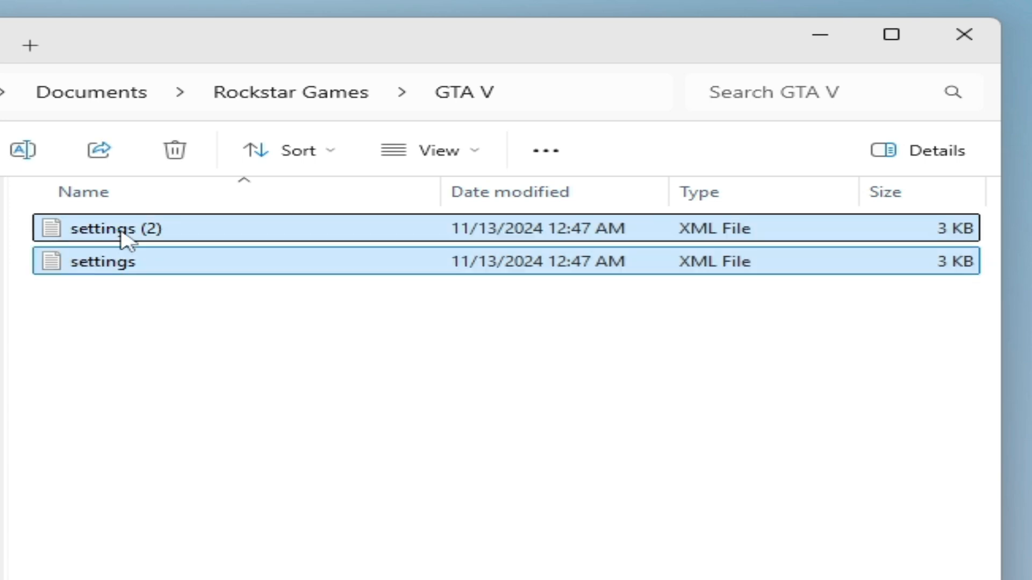
{"action": "left_click", "coordinate": [174, 151]}
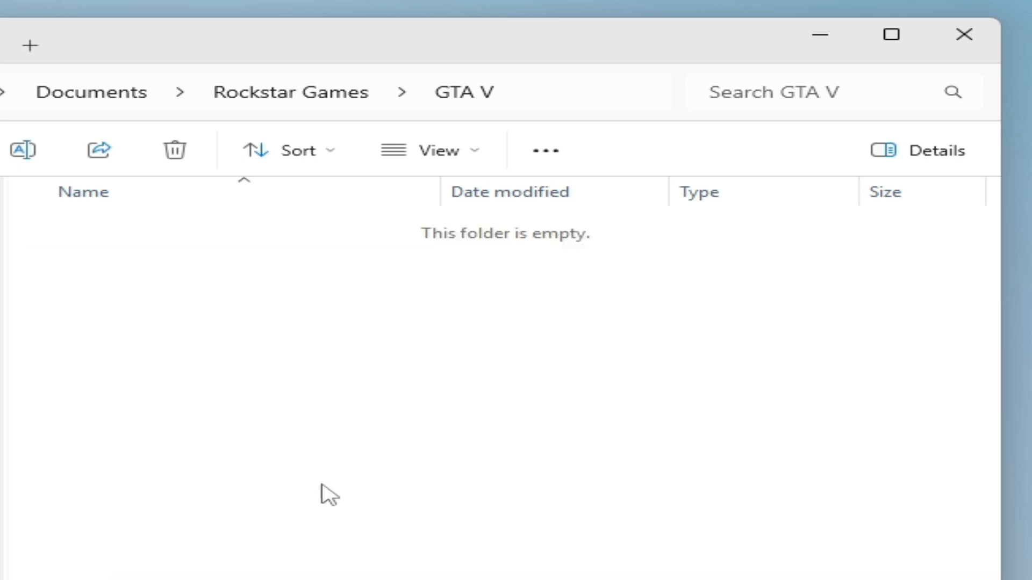
{"action": "mouse_move", "coordinate": [373, 461]}
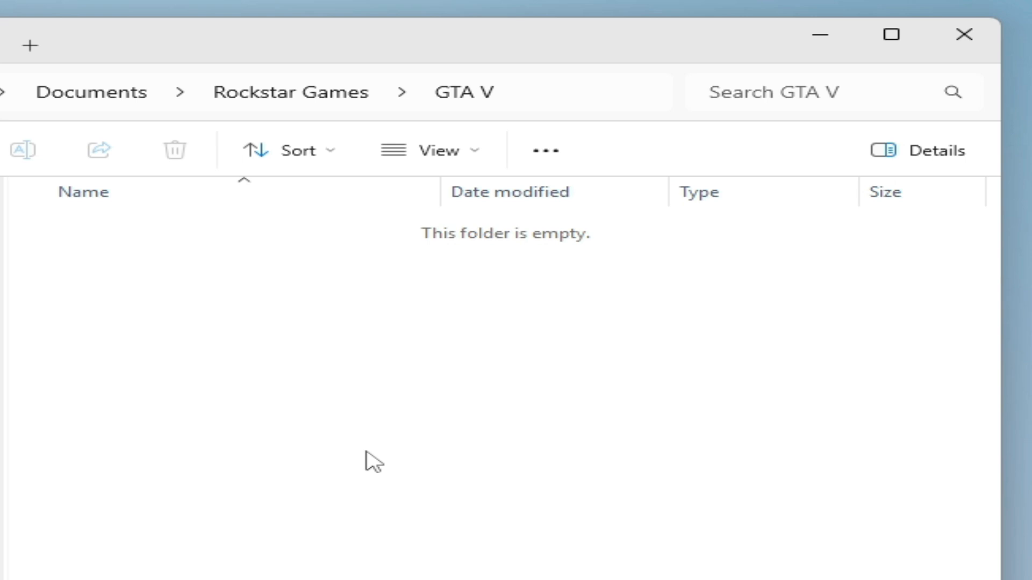
{"action": "mouse_move", "coordinate": [266, 450]}
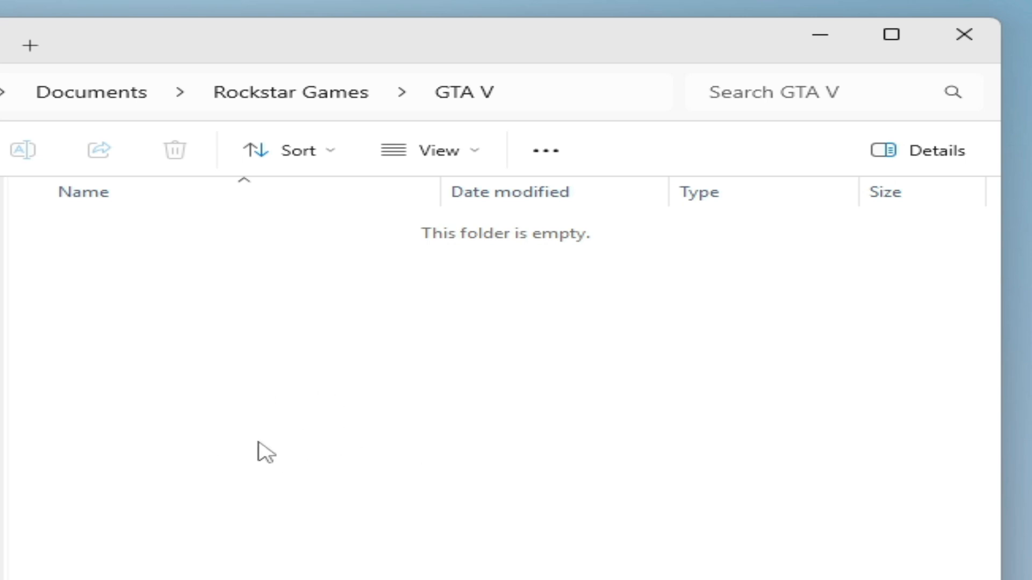
{"action": "left_click", "coordinate": [289, 91]}
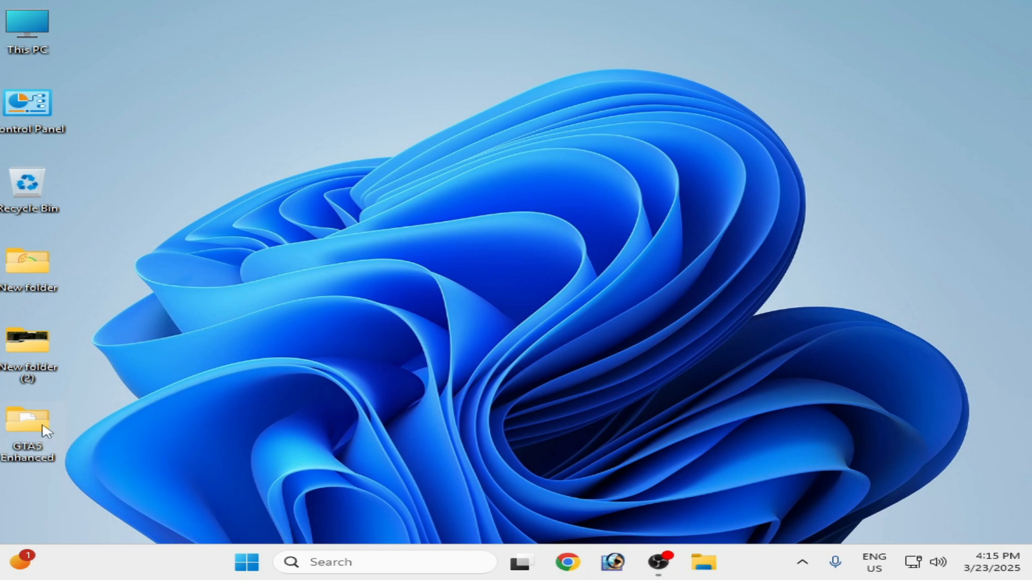
Step: Delete the battleye folder from the GTA5 Enhanced game folder
{"action": "double_click", "coordinate": [28, 422]}
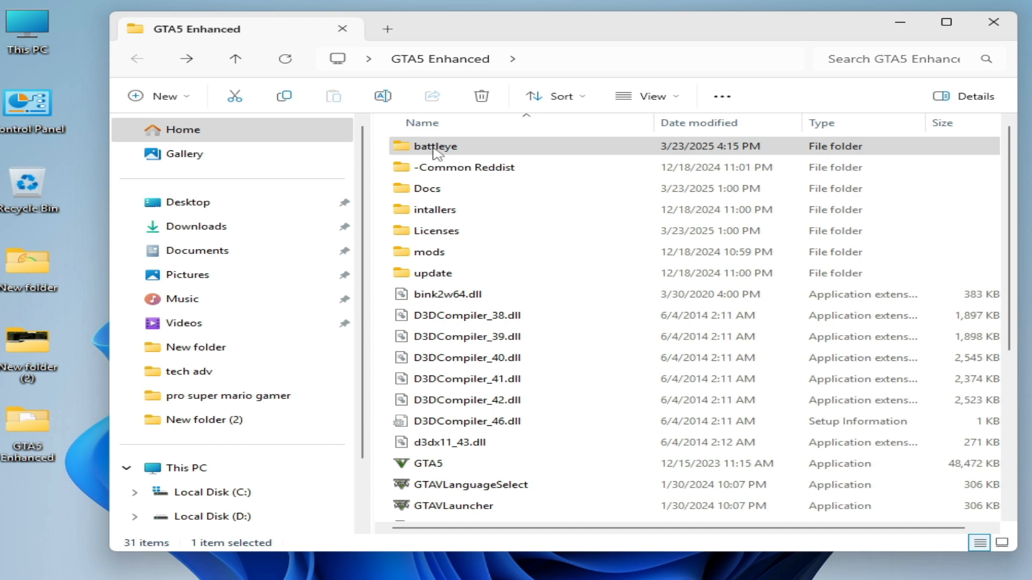
{"action": "right_click", "coordinate": [434, 146]}
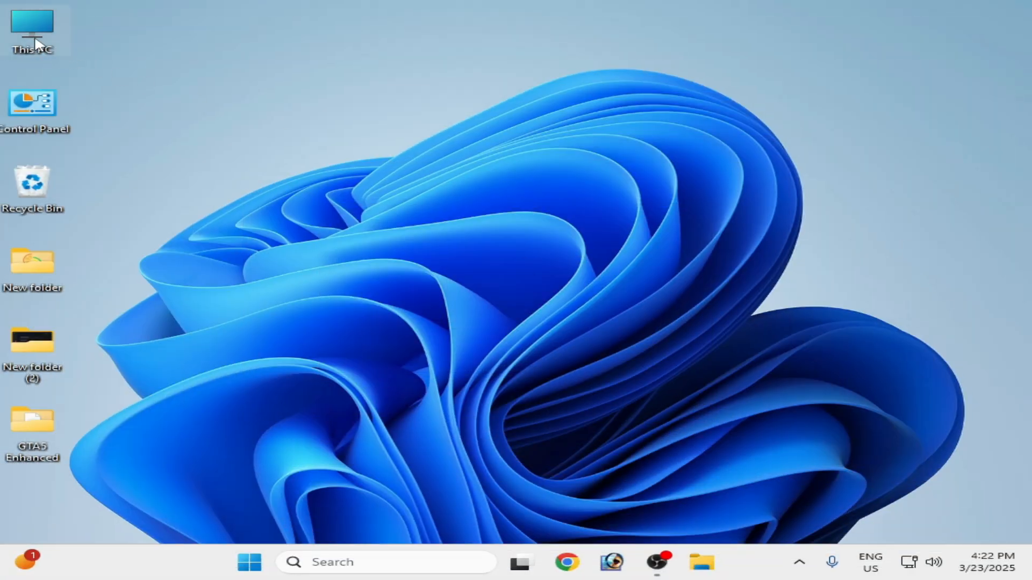
Step: Check drive C: free space (14.7 GB of 89.4 GB) in This PC, then close Explorer
{"action": "double_click", "coordinate": [32, 30]}
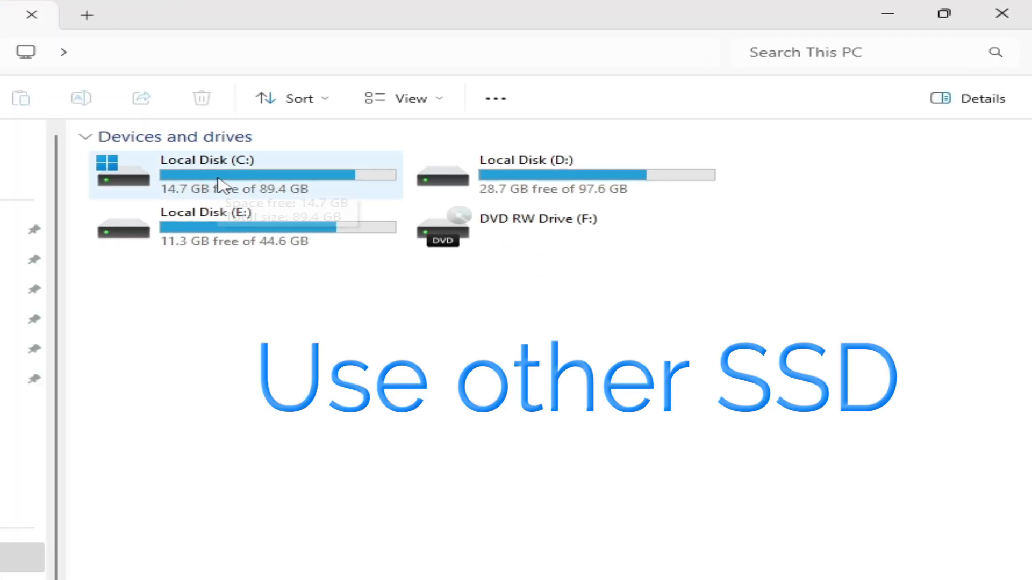
{"action": "mouse_move", "coordinate": [221, 183]}
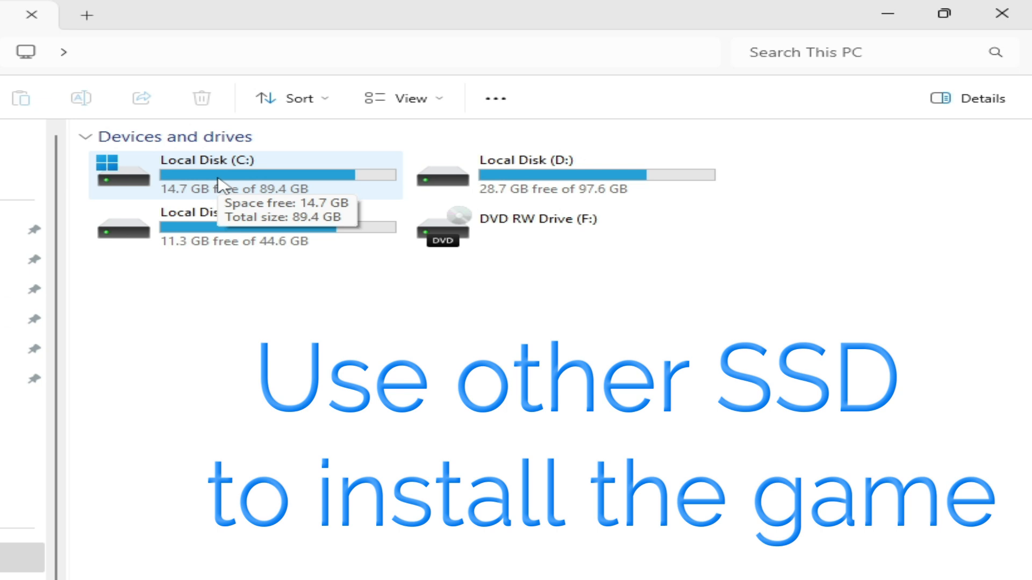
{"action": "mouse_move", "coordinate": [625, 191]}
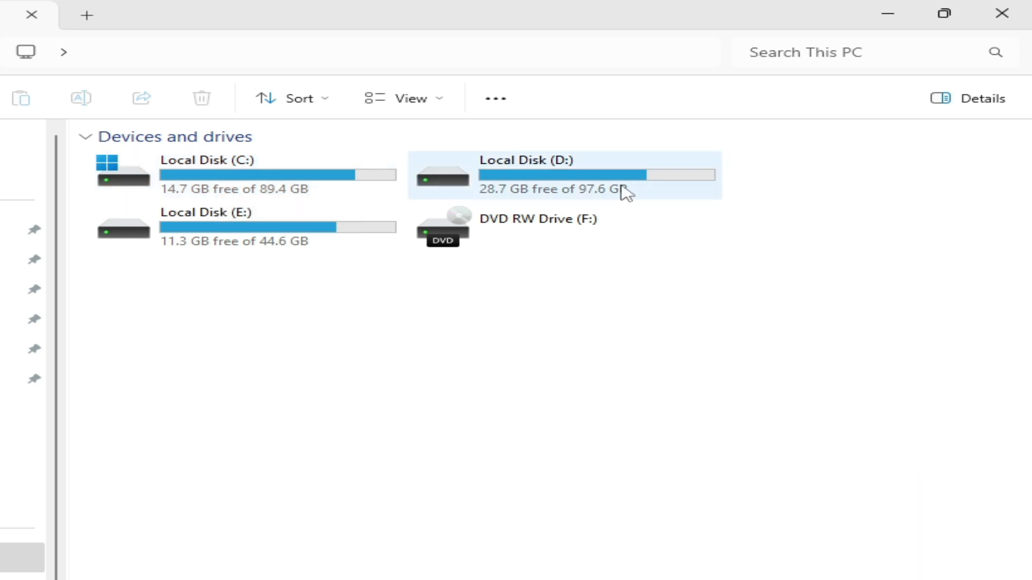
{"action": "mouse_move", "coordinate": [574, 192]}
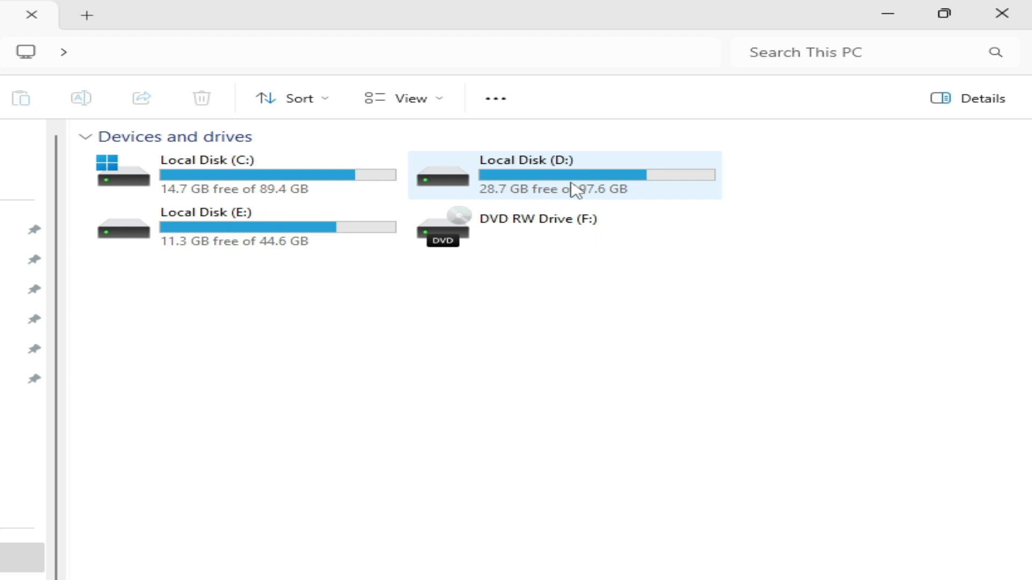
{"action": "left_click", "coordinate": [749, 431]}
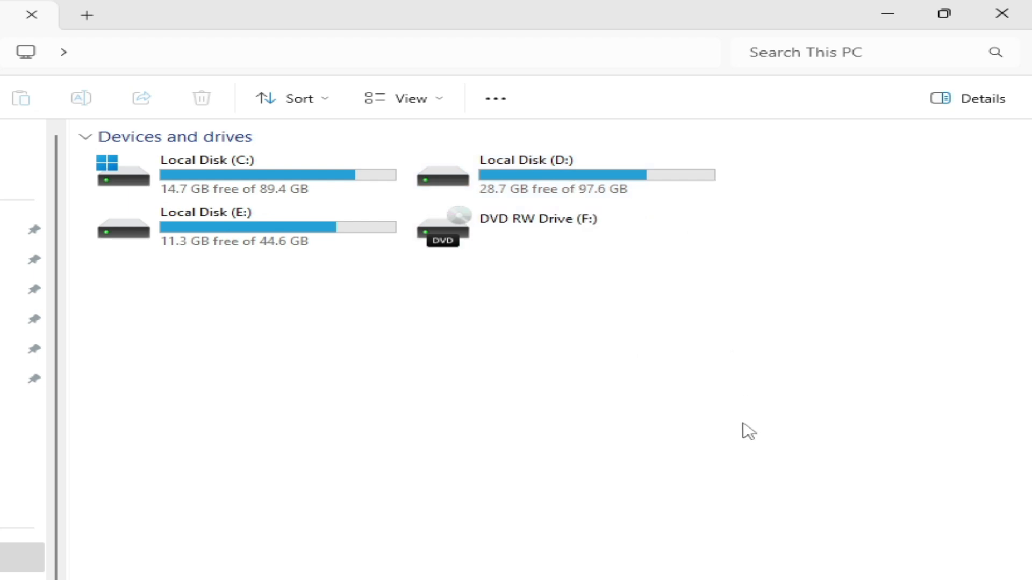
{"action": "mouse_move", "coordinate": [232, 245]}
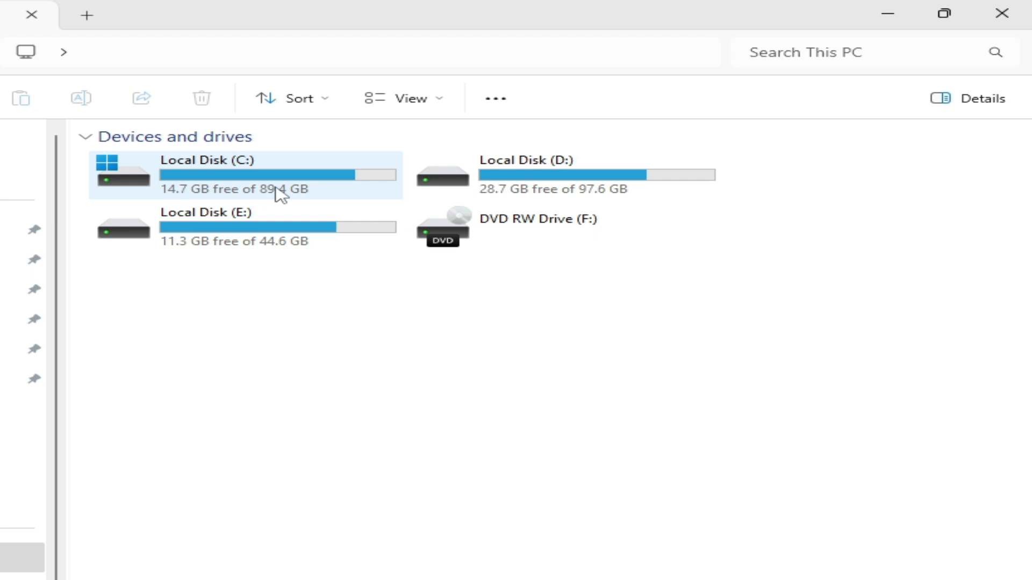
{"action": "mouse_move", "coordinate": [279, 191]}
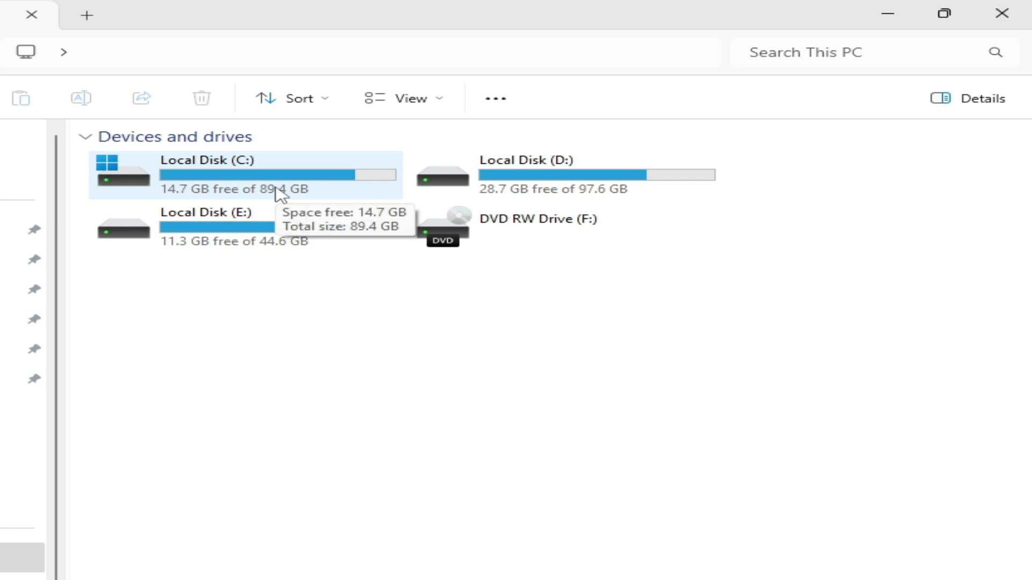
{"action": "left_click", "coordinate": [14, 13]}
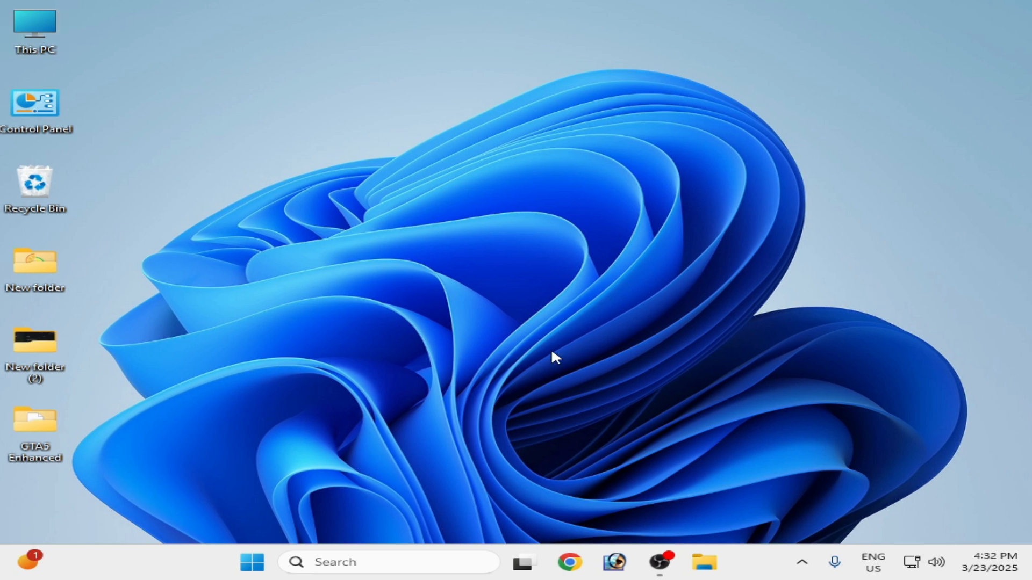
Step: Find and launch Device Manager via Windows Search
{"action": "type", "text": "device Manager"}
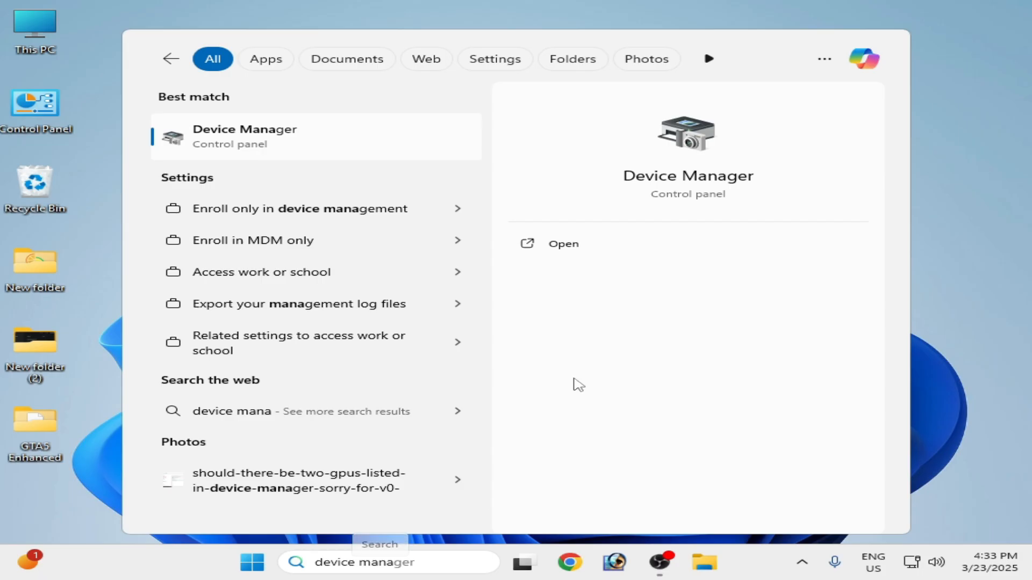
{"action": "left_click", "coordinate": [562, 244]}
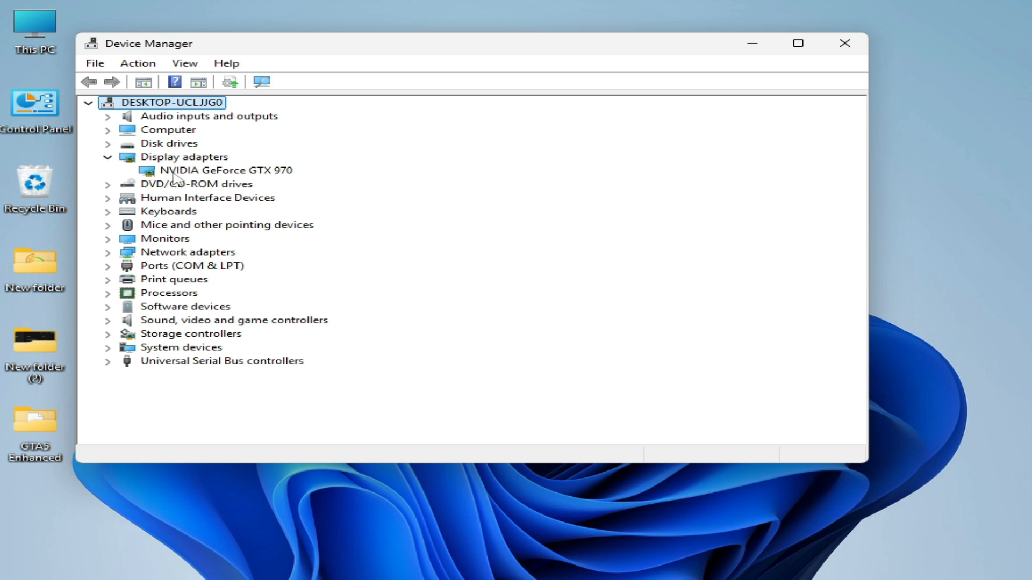
Step: View the GTX 970 driver details (NVIDIA 32.0.15.6636, 12/3/2024) and start a rollback
{"action": "right_click", "coordinate": [224, 170]}
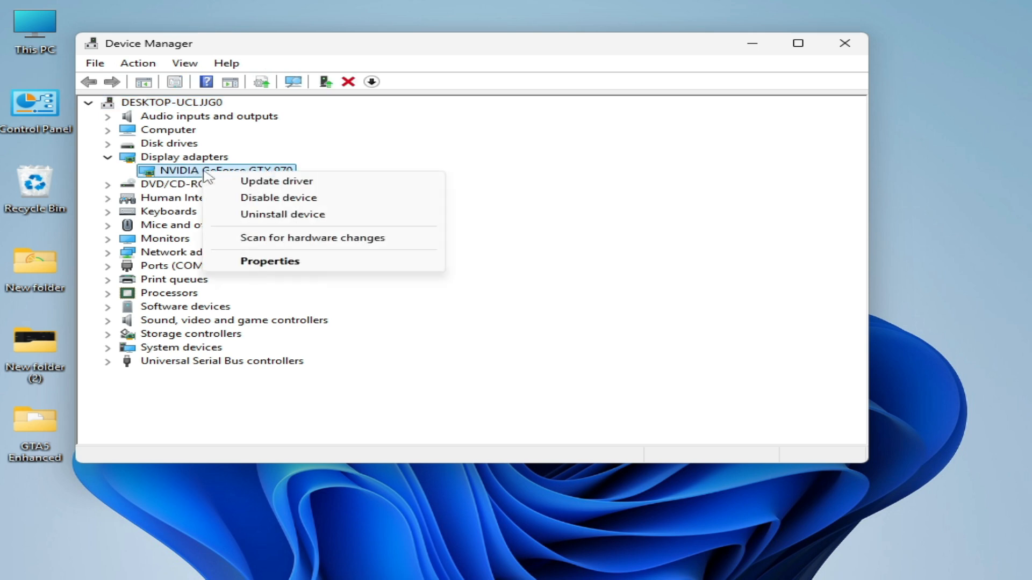
{"action": "left_click", "coordinate": [269, 261]}
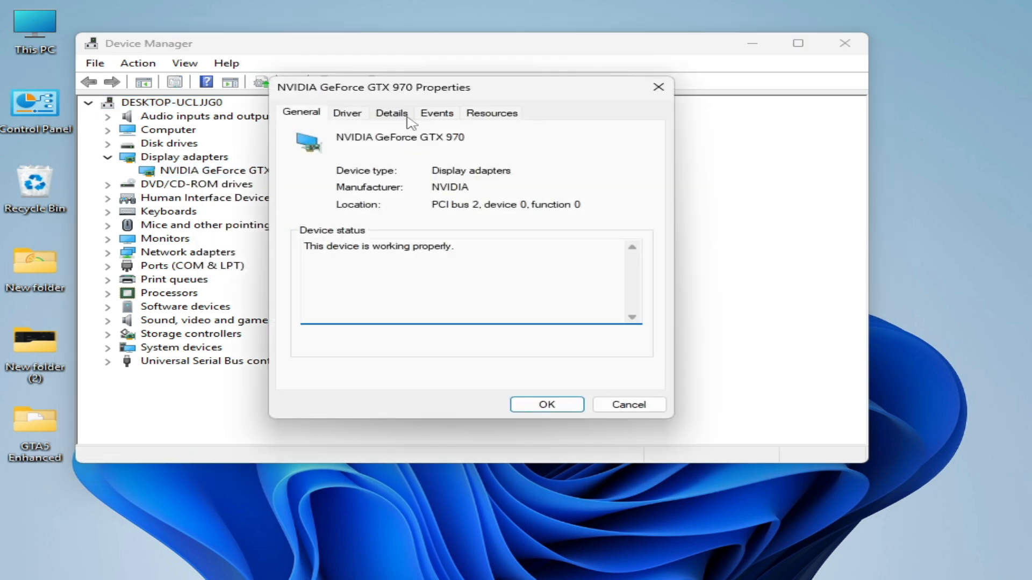
{"action": "left_click", "coordinate": [347, 113]}
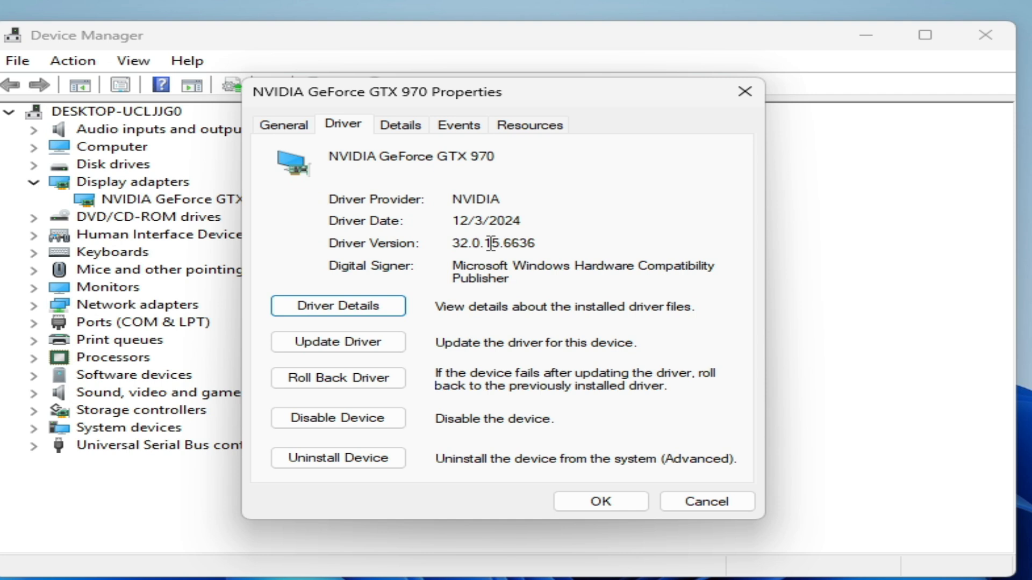
{"action": "mouse_move", "coordinate": [519, 295]}
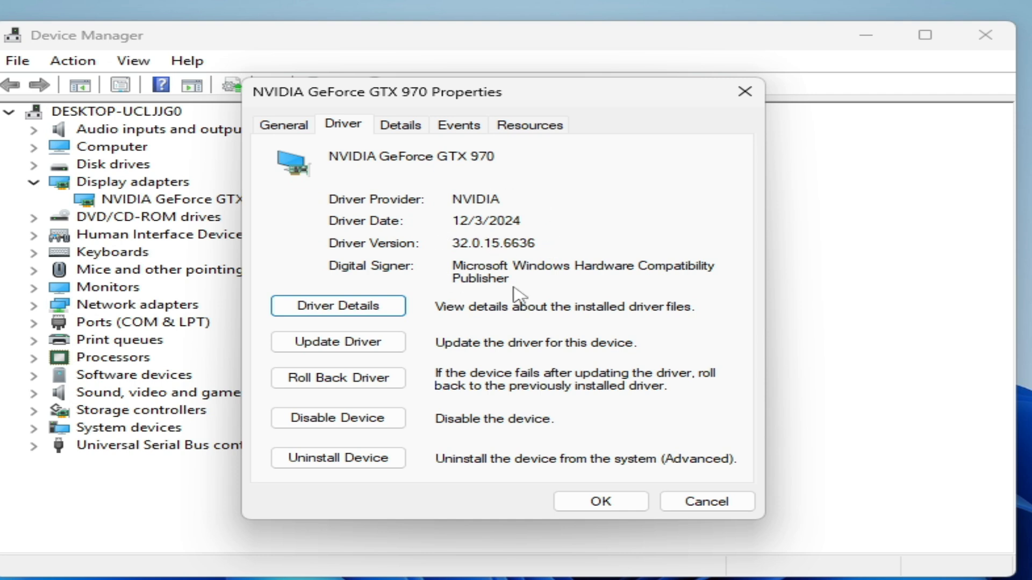
{"action": "mouse_move", "coordinate": [537, 240]}
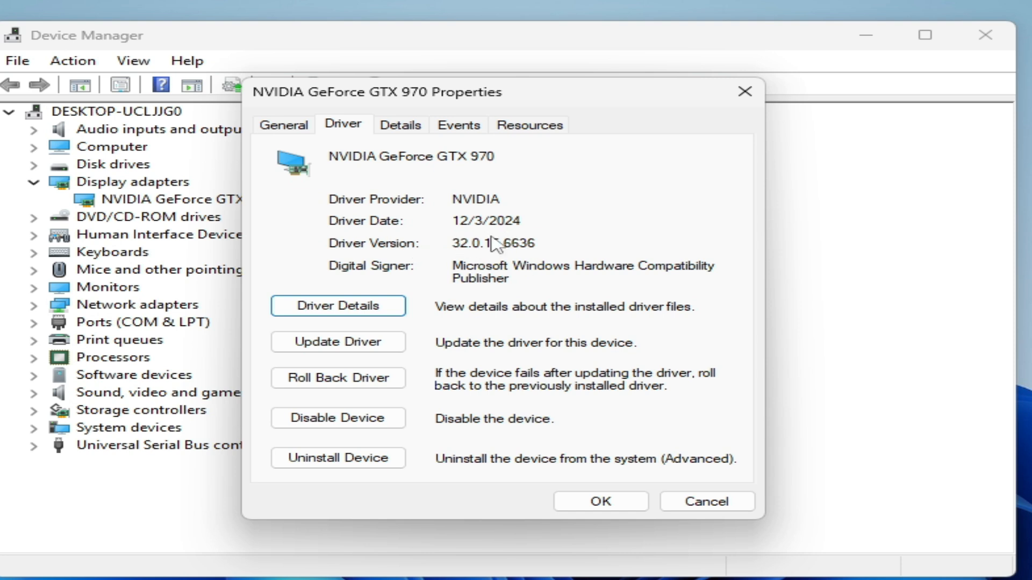
{"action": "mouse_move", "coordinate": [536, 273]}
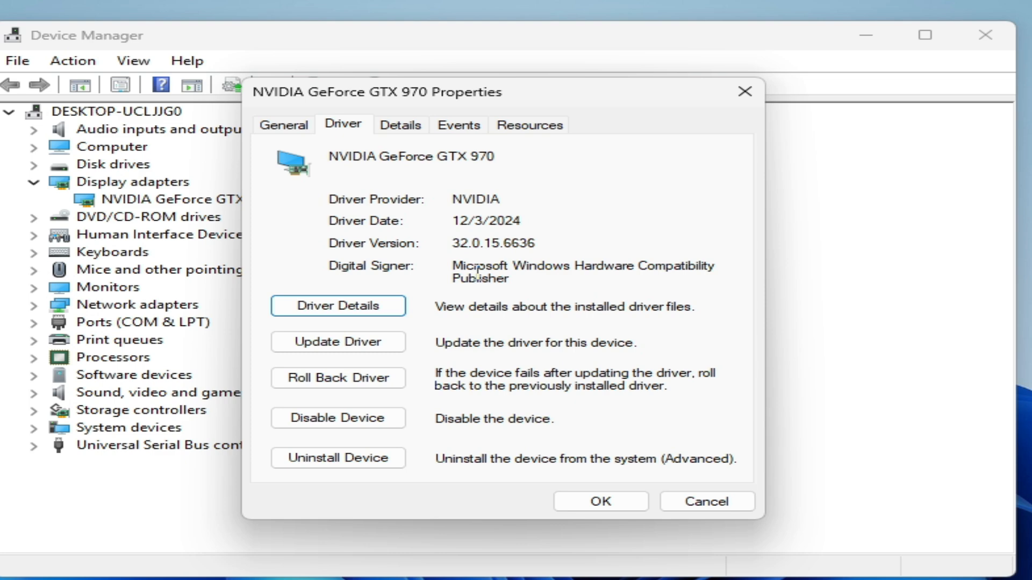
{"action": "left_click", "coordinate": [338, 377]}
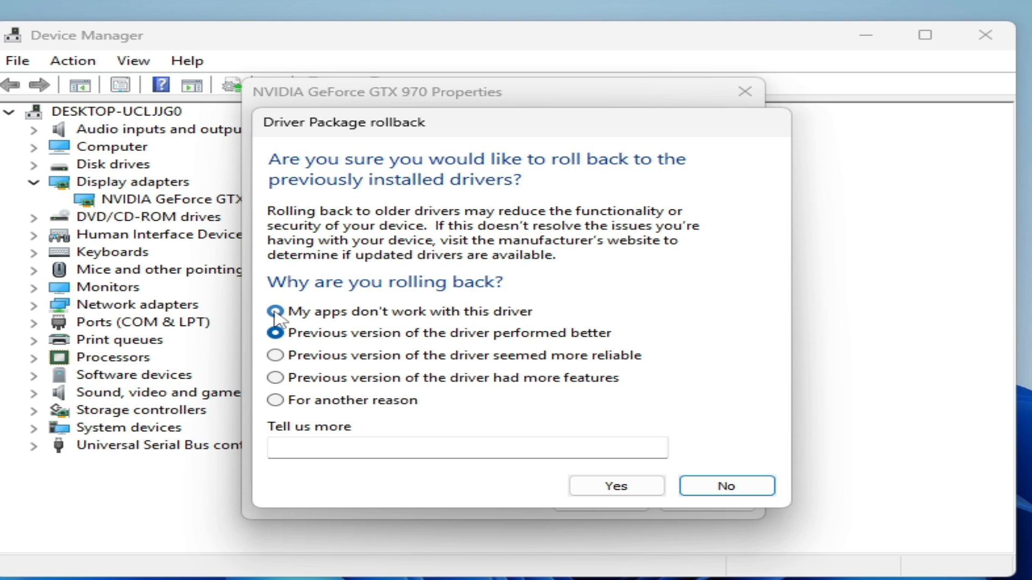
Step: Confirm the rollback with 'My apps don't work with this driver' as the reason
{"action": "left_click", "coordinate": [274, 311]}
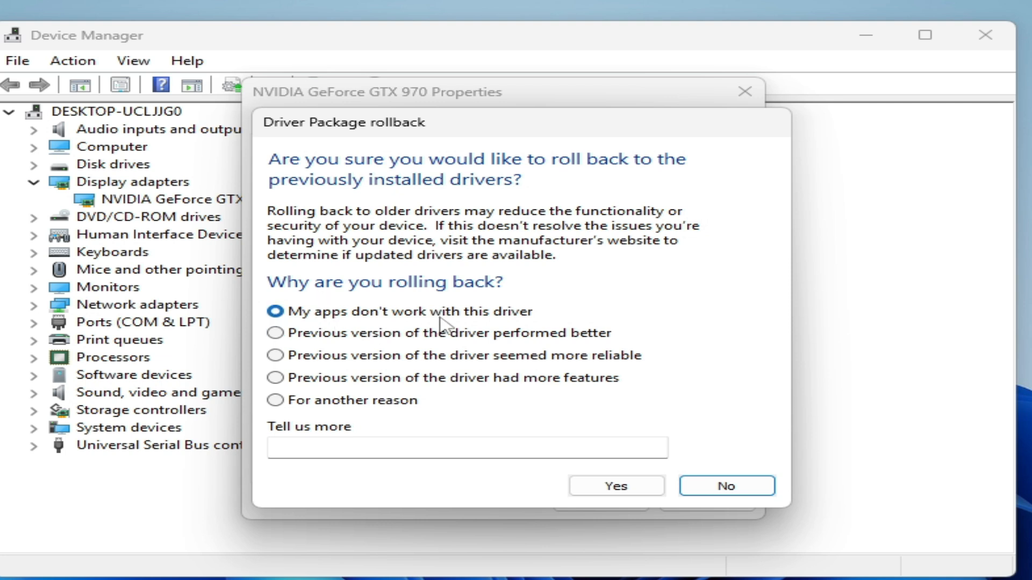
{"action": "mouse_move", "coordinate": [615, 486]}
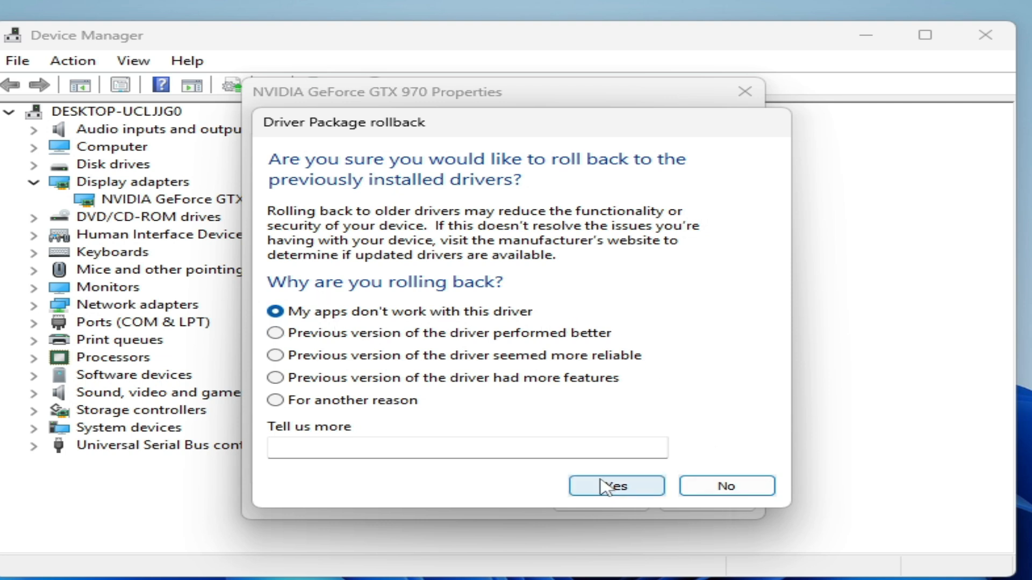
{"action": "left_click", "coordinate": [615, 486]}
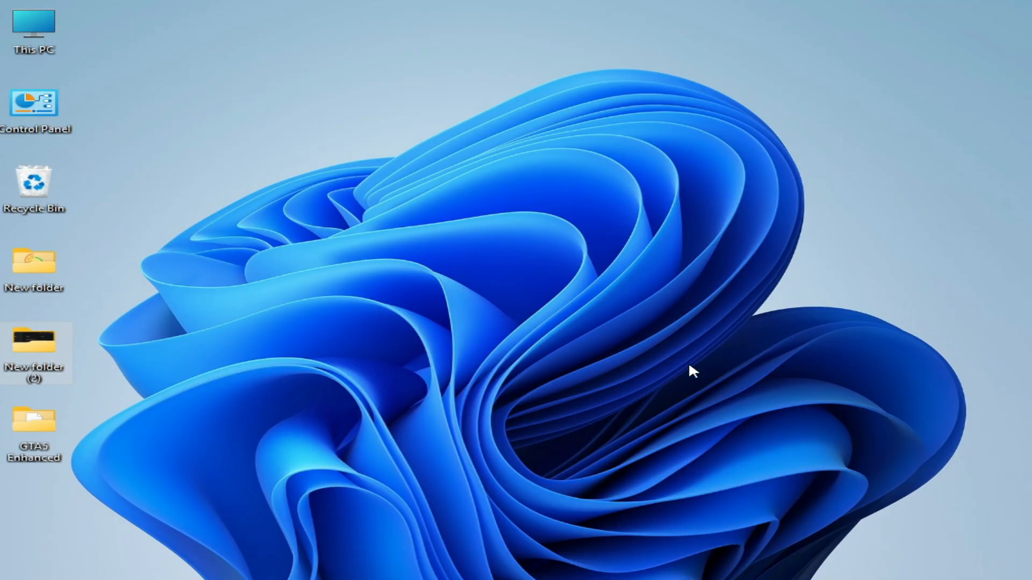
Step: Launch an administrator Command Prompt from a Windows search for 'cmd'
{"action": "type", "text": "cmd"}
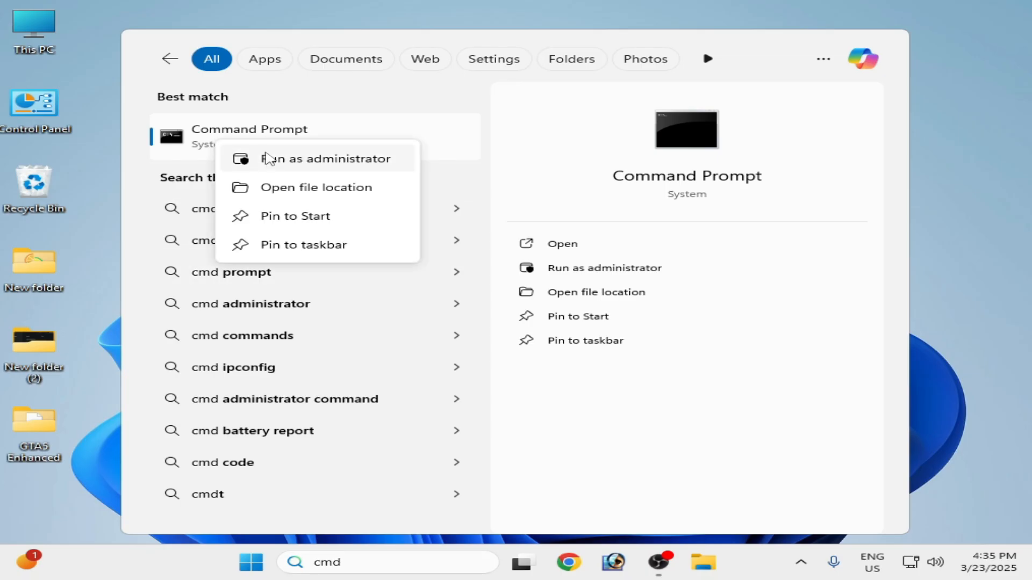
{"action": "left_click", "coordinate": [325, 159]}
{"action": "type", "text": "chkdsk/f c"}
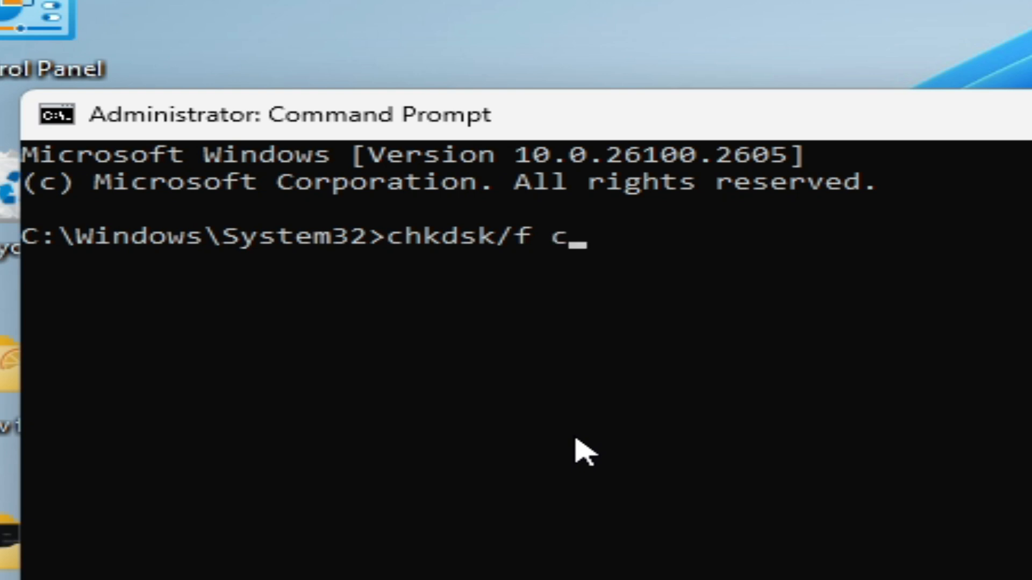
Step: Run 'chkdsk/f c:' and schedule the drive C check for the next restart
{"action": "type", "text": ":"}
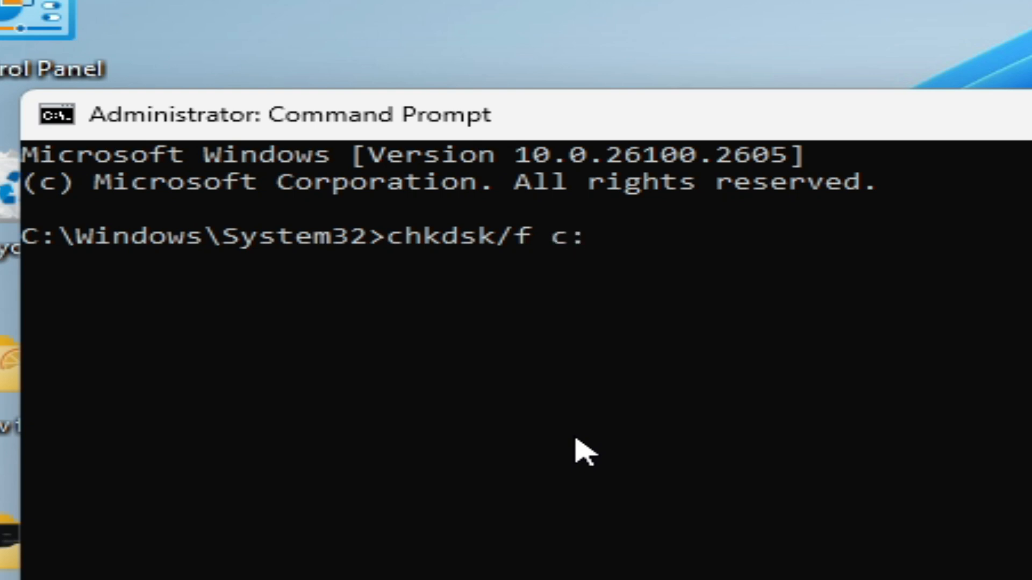
{"action": "key", "text": "Return"}
{"action": "type", "text": "Y"}
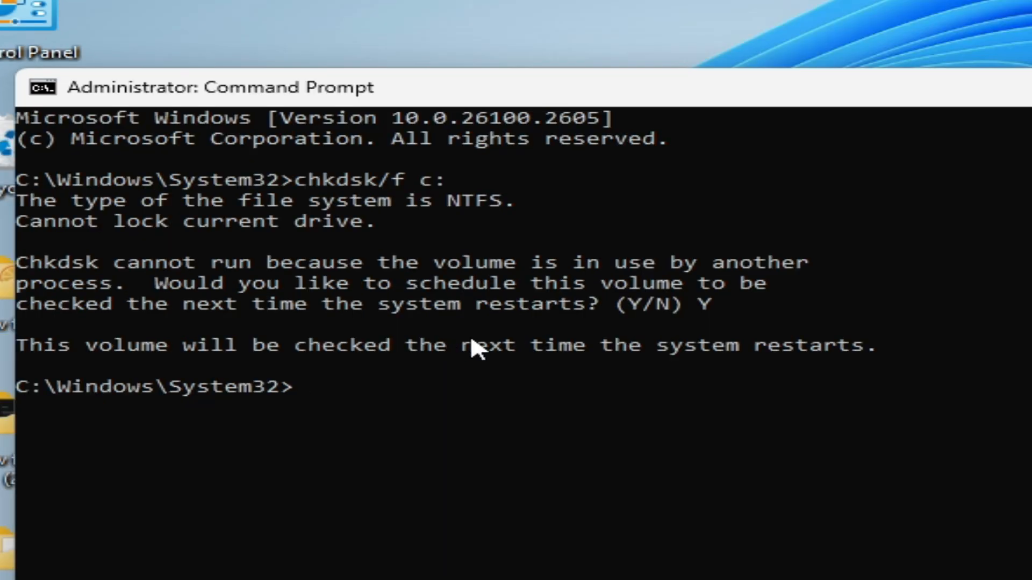
{"action": "mouse_move", "coordinate": [418, 387]}
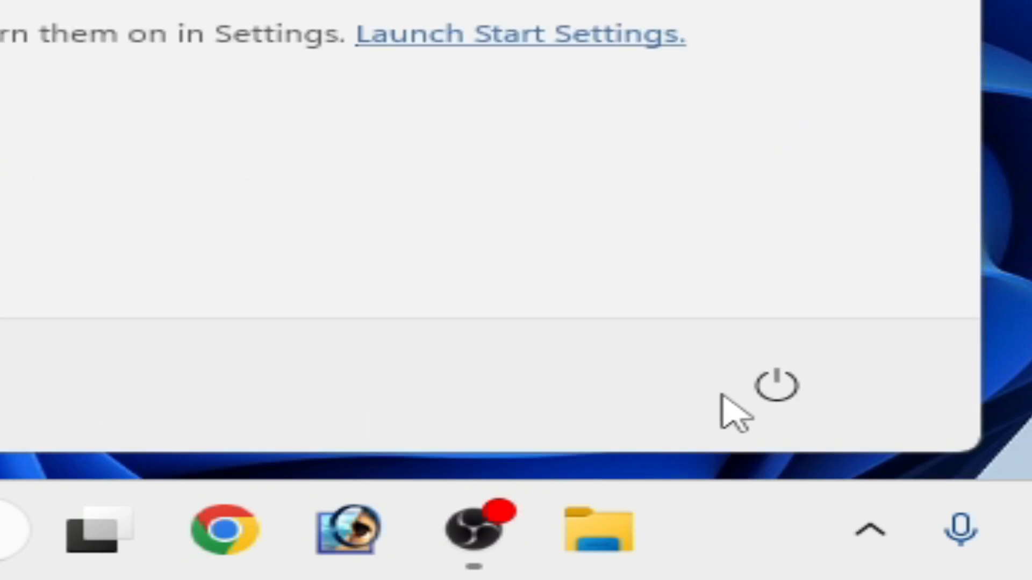
Step: Restart the PC from the Start menu power options
{"action": "left_click", "coordinate": [776, 385]}
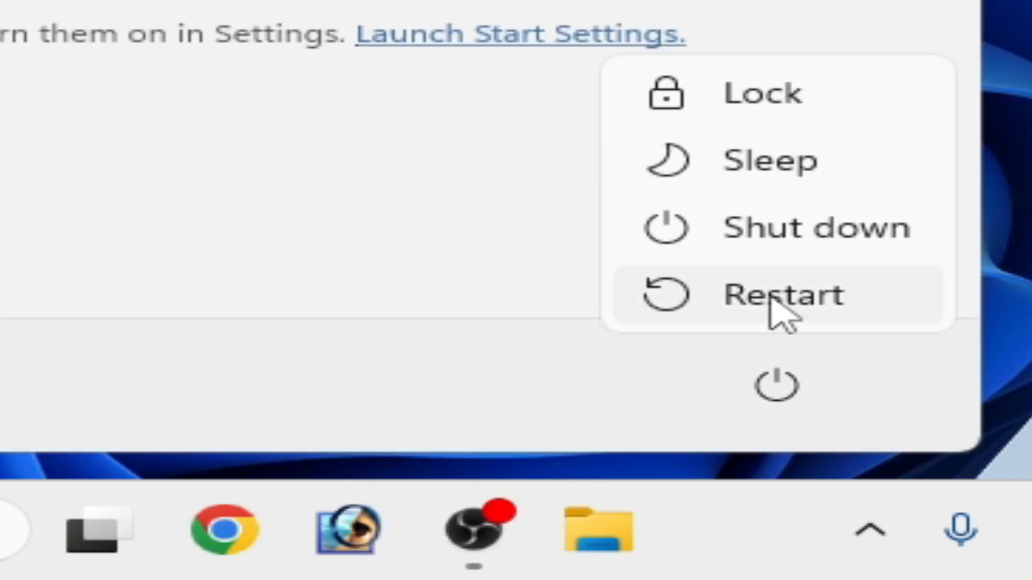
{"action": "left_click", "coordinate": [776, 295]}
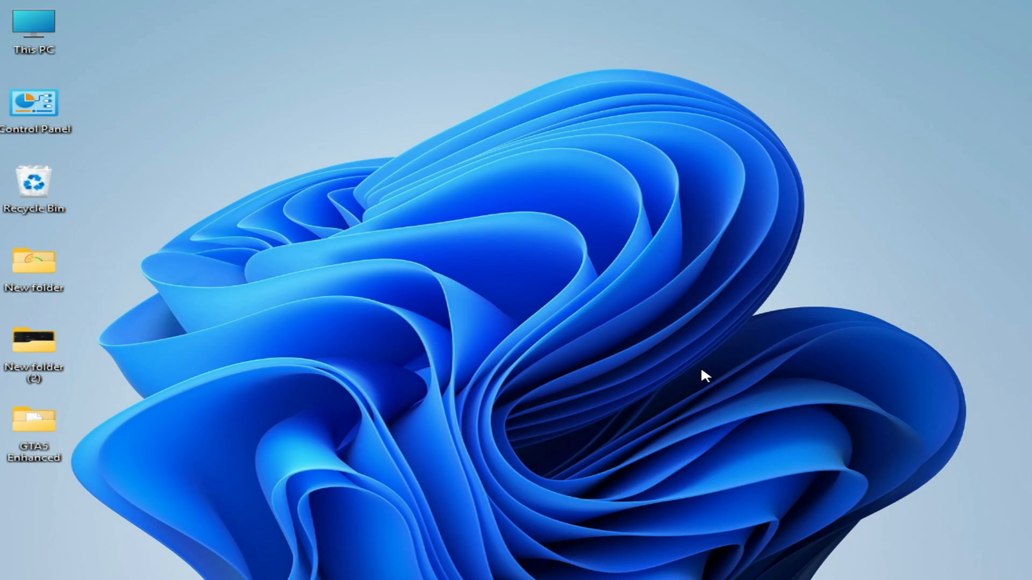